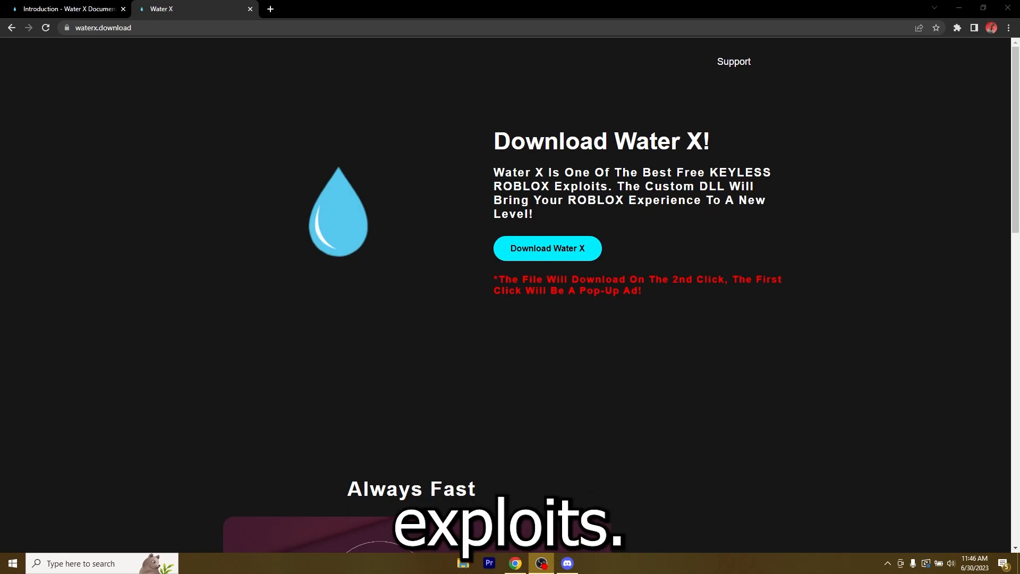
View the Water X Download tutorial page, then return to the Introduction page
click(65, 8)
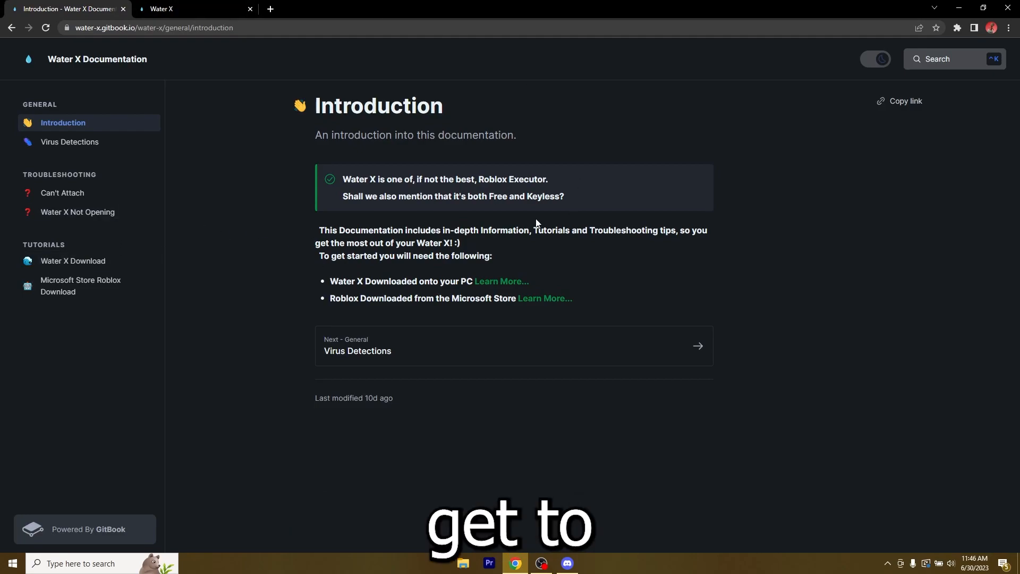
click(72, 261)
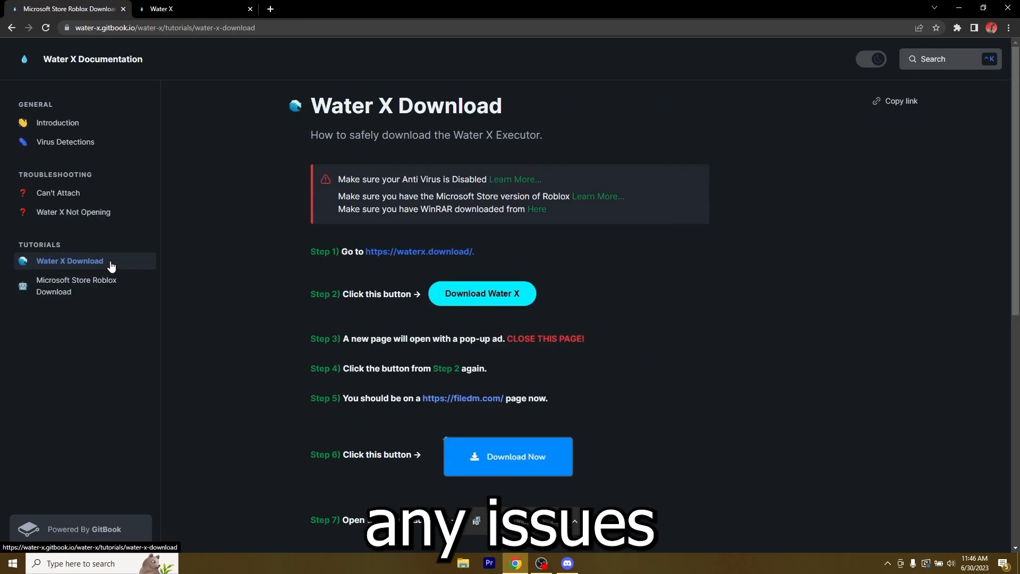
click(58, 122)
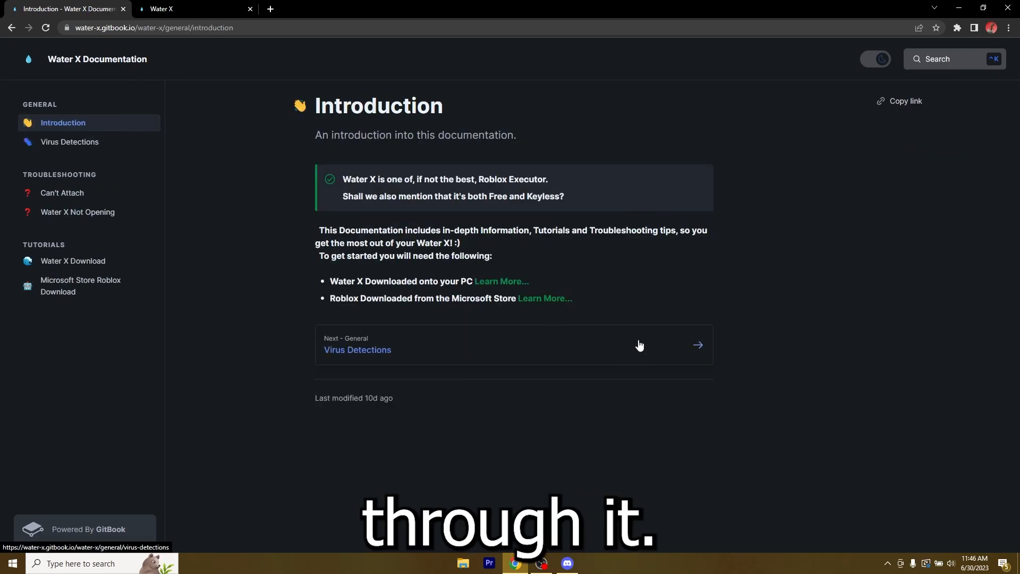
mouse_move(670, 180)
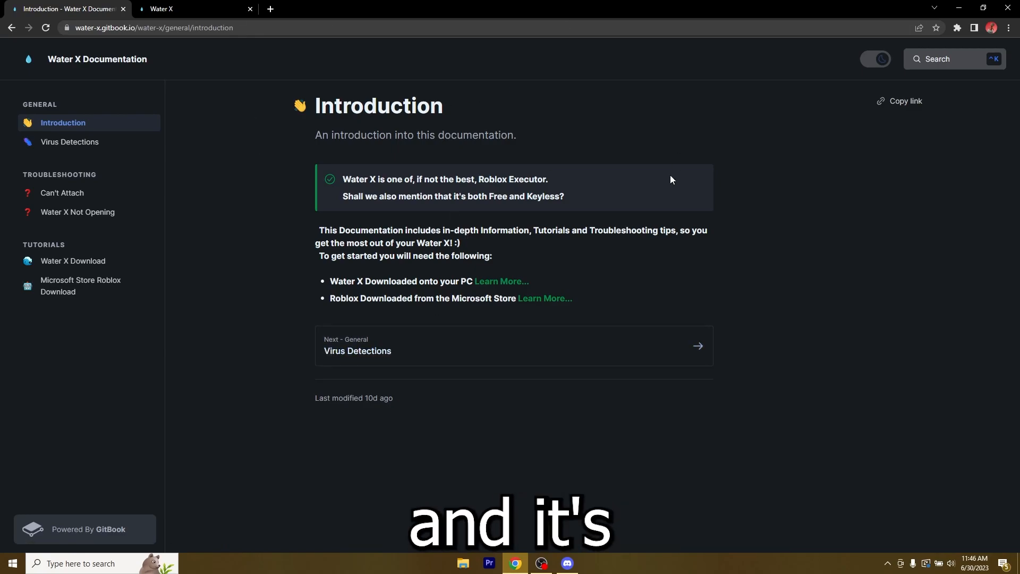
mouse_move(70, 142)
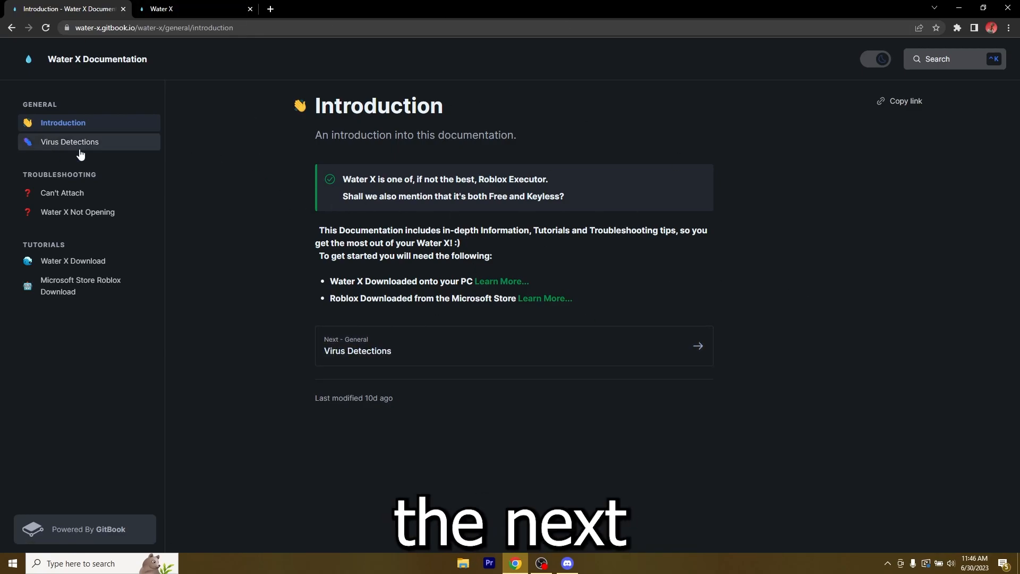
Read the Virus Detections page down to its section on stopping detections
click(70, 141)
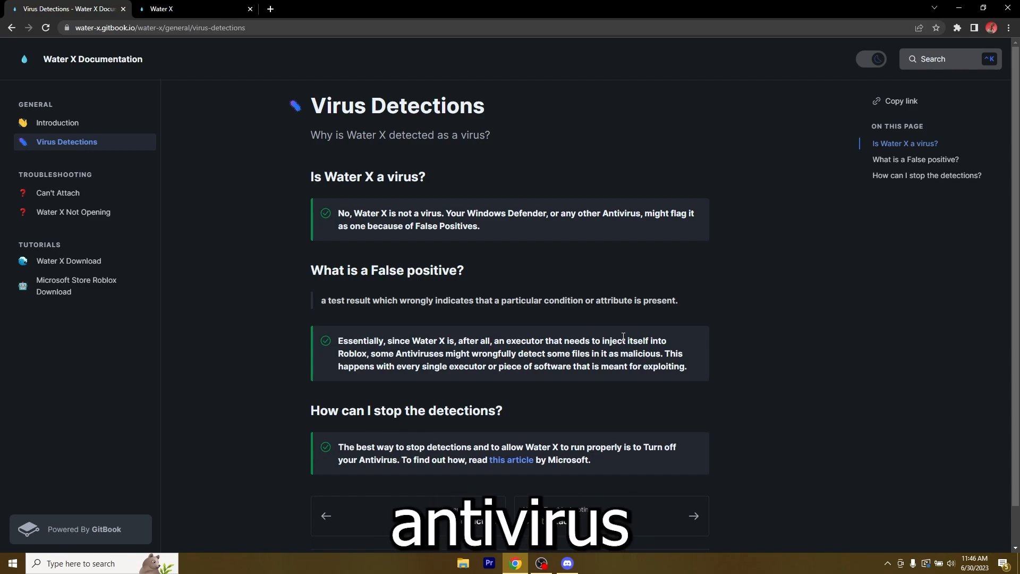
mouse_move(593, 313)
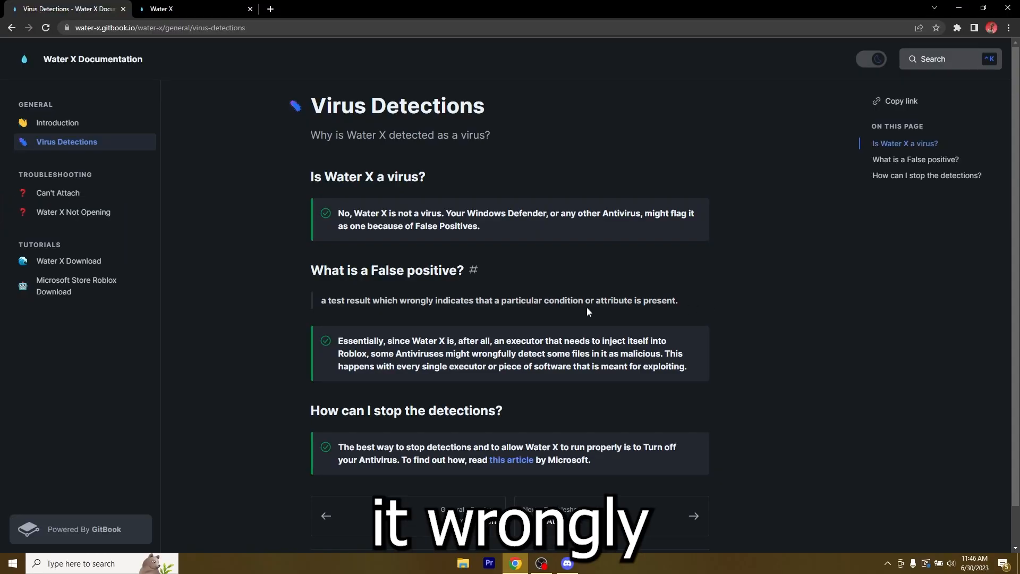
double_click(416, 300)
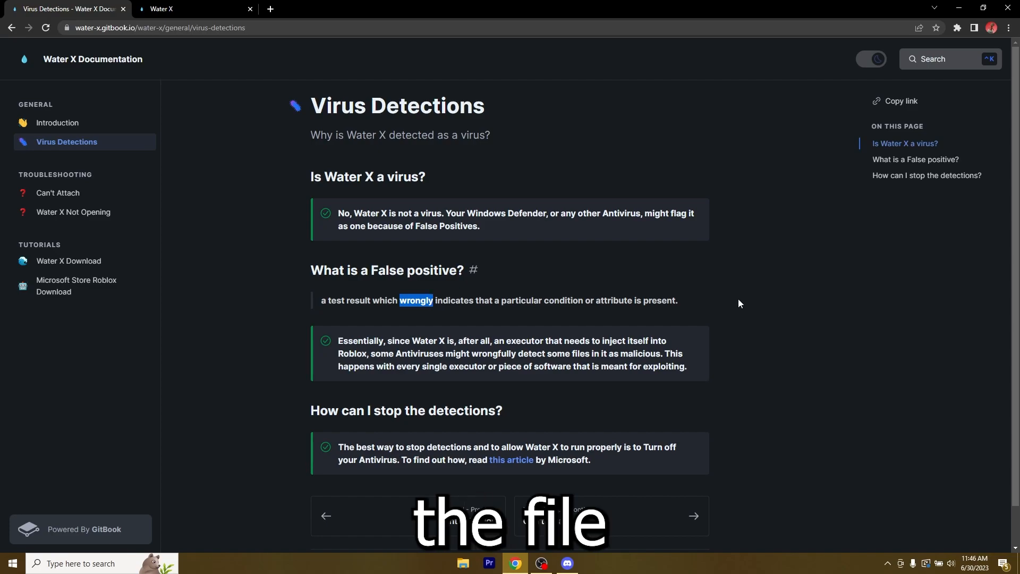
mouse_move(774, 324)
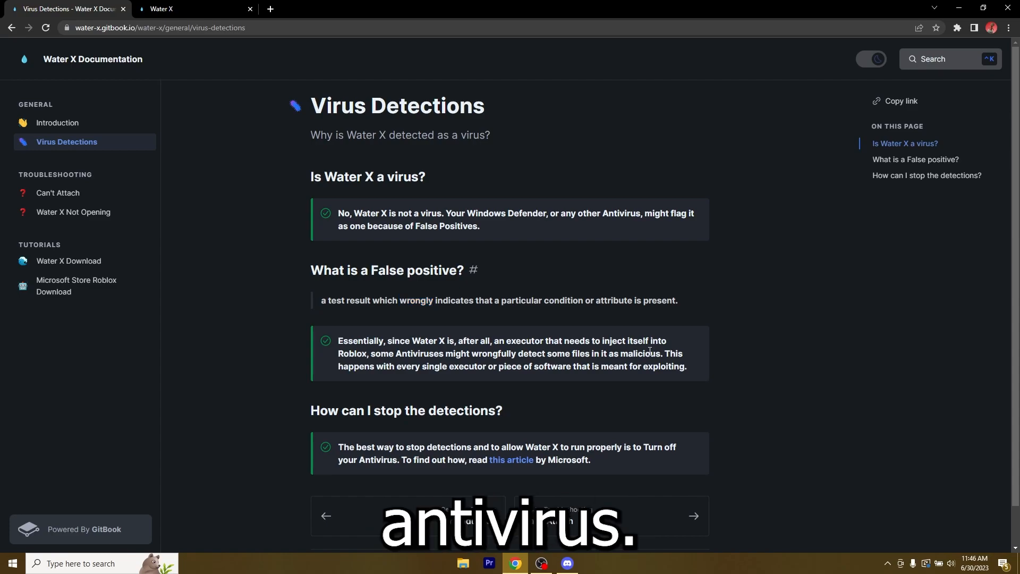
scroll(down, 3)
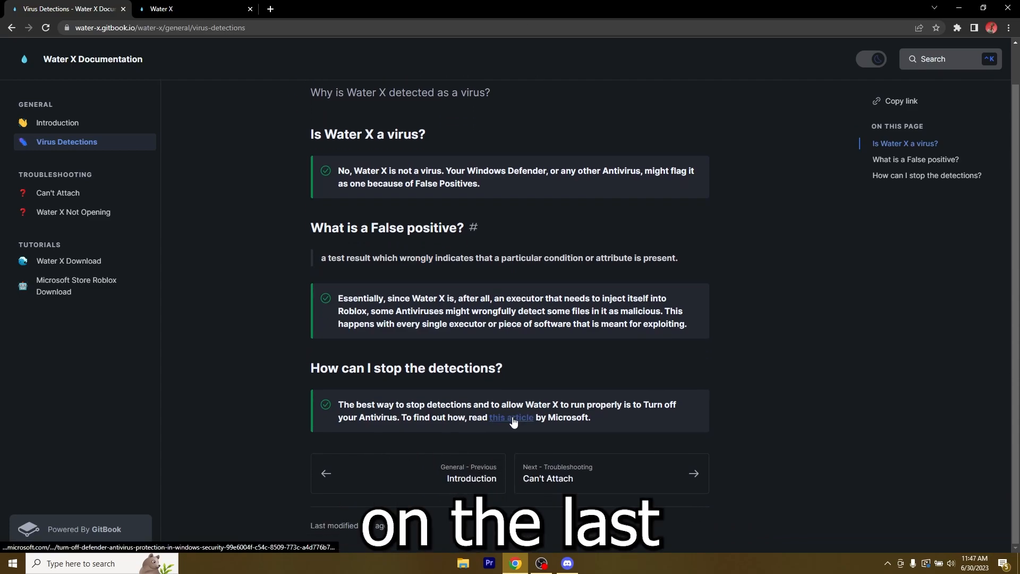
Open Microsoft's Defender turn-off article and launch Windows Security from a 'windows security' search
click(510, 417)
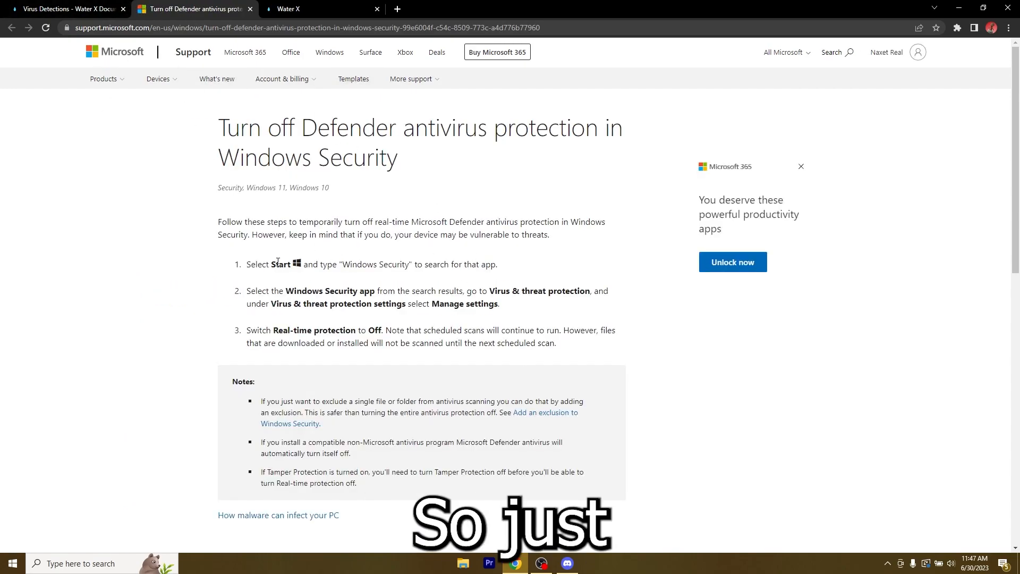
double_click(281, 264)
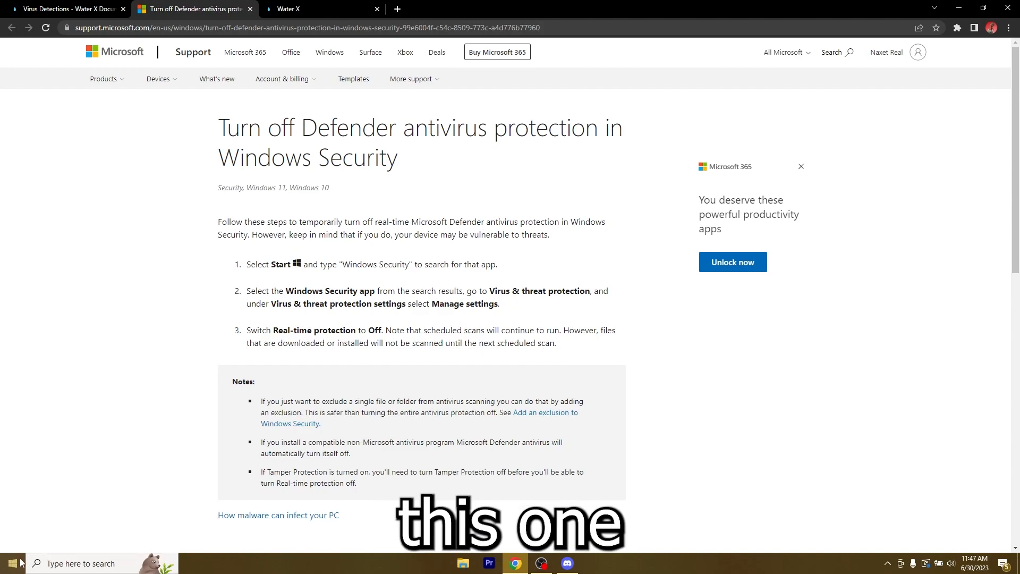
mouse_move(350, 314)
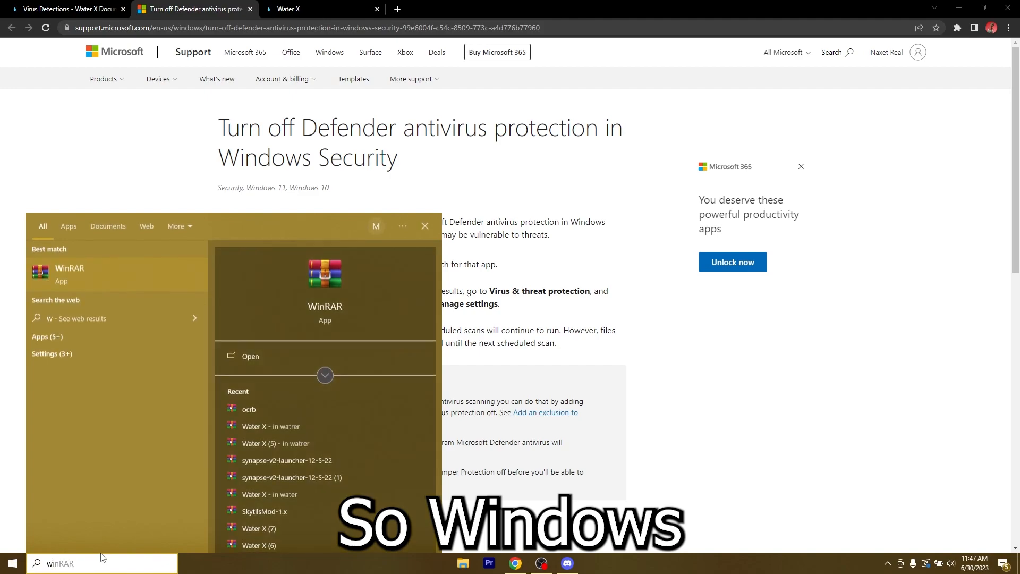
text(windows security)
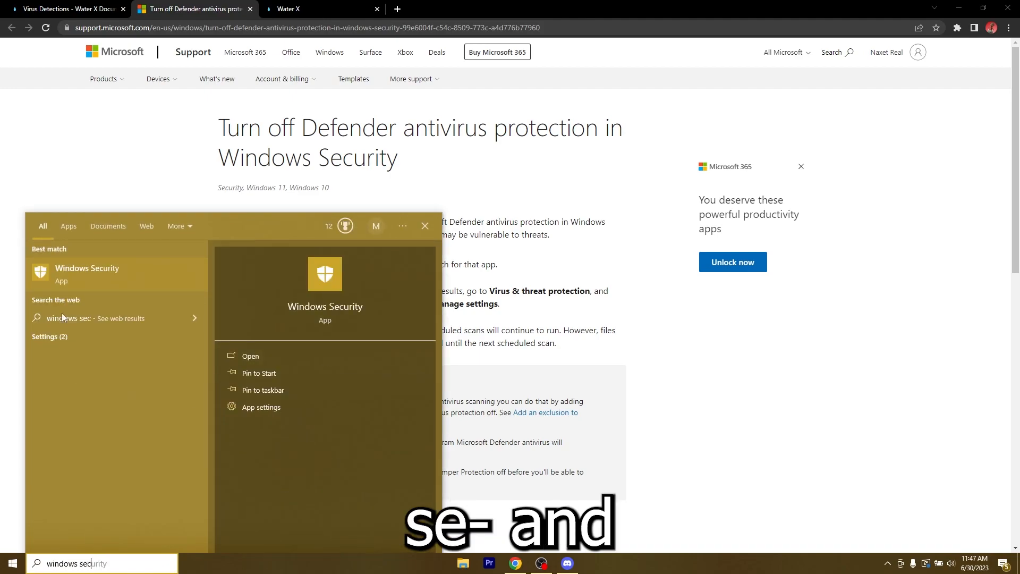
click(250, 356)
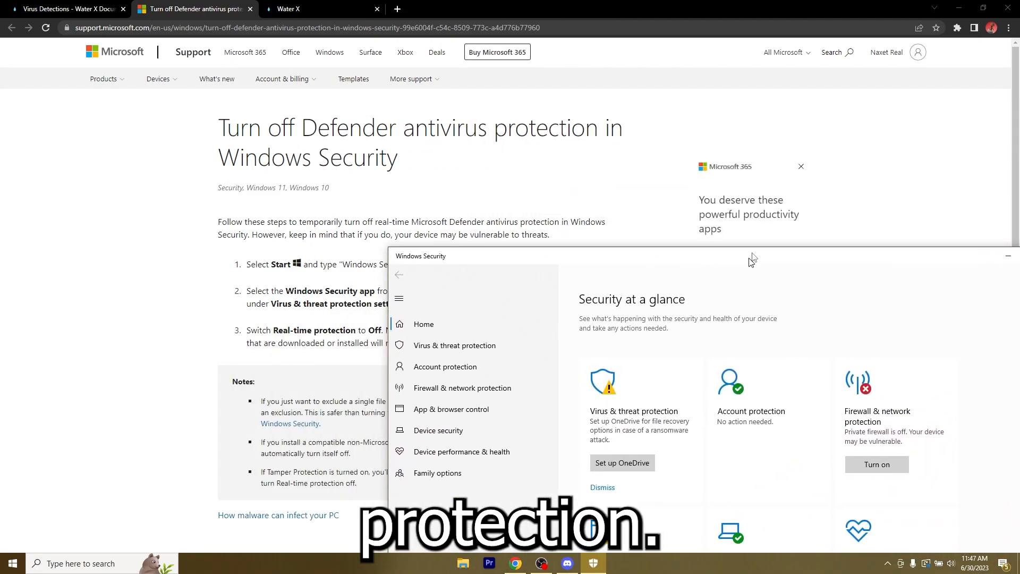
Open Virus & threat protection settings and toggle Real-time protection off
click(454, 345)
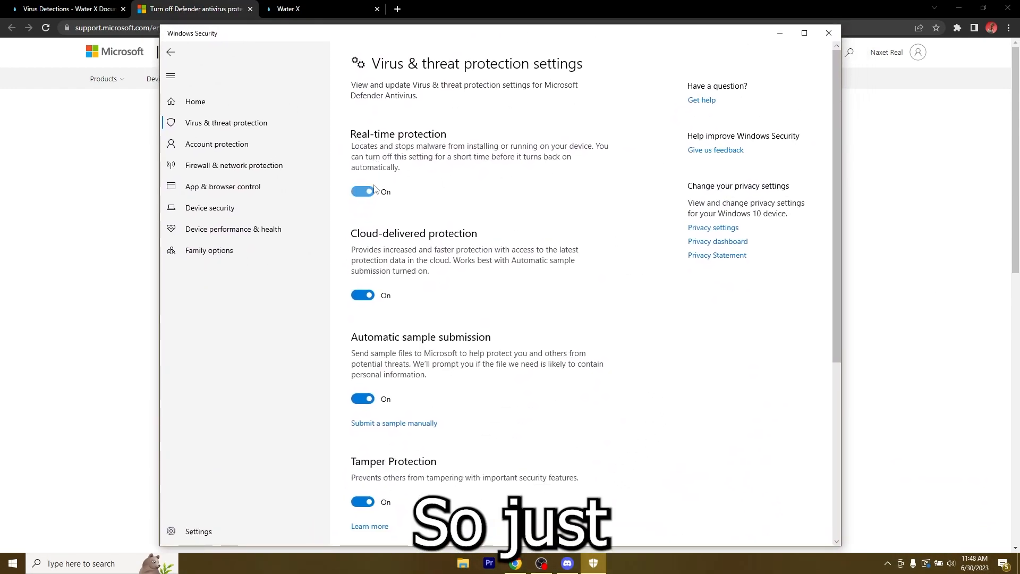
click(362, 191)
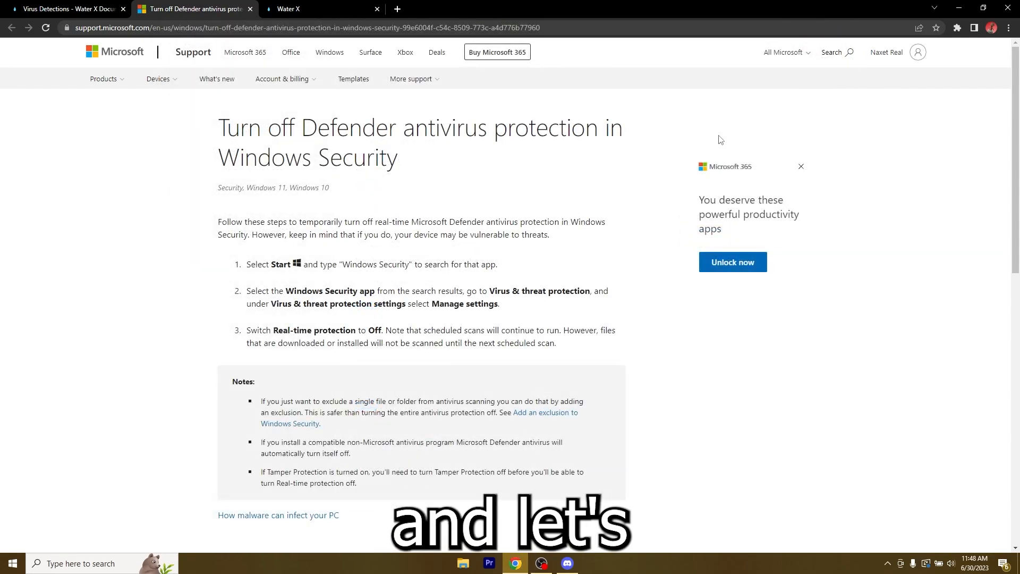
Follow the download tutorial to waterx.download and reach the Filedm page for Water X v2.581
click(65, 8)
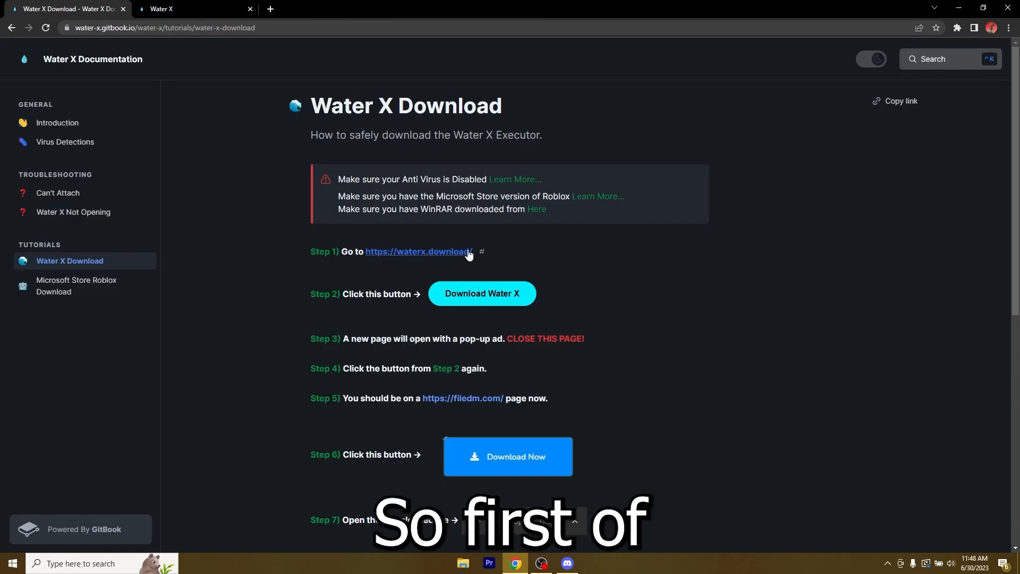
scroll(down, 3)
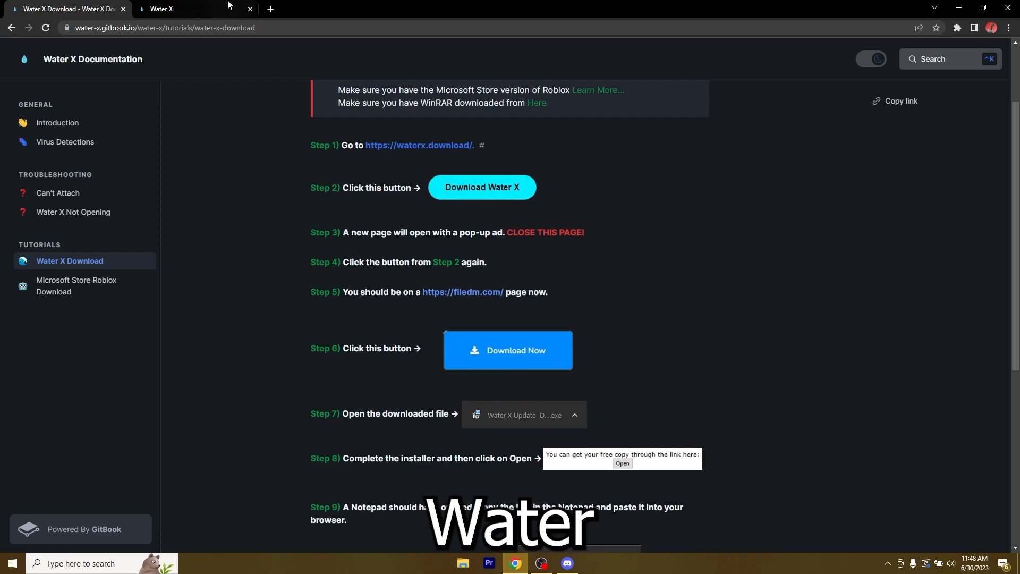
click(507, 350)
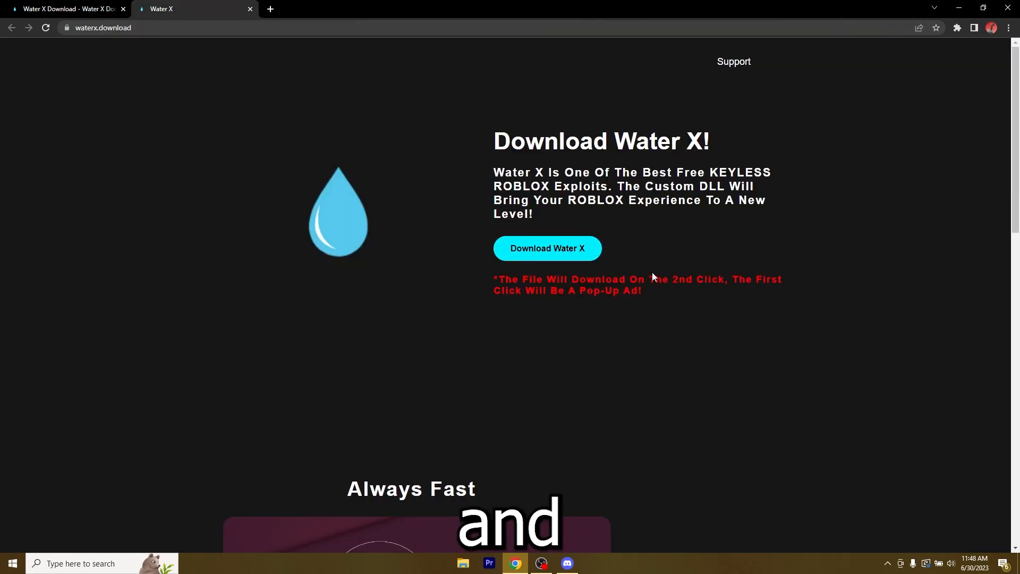
click(547, 248)
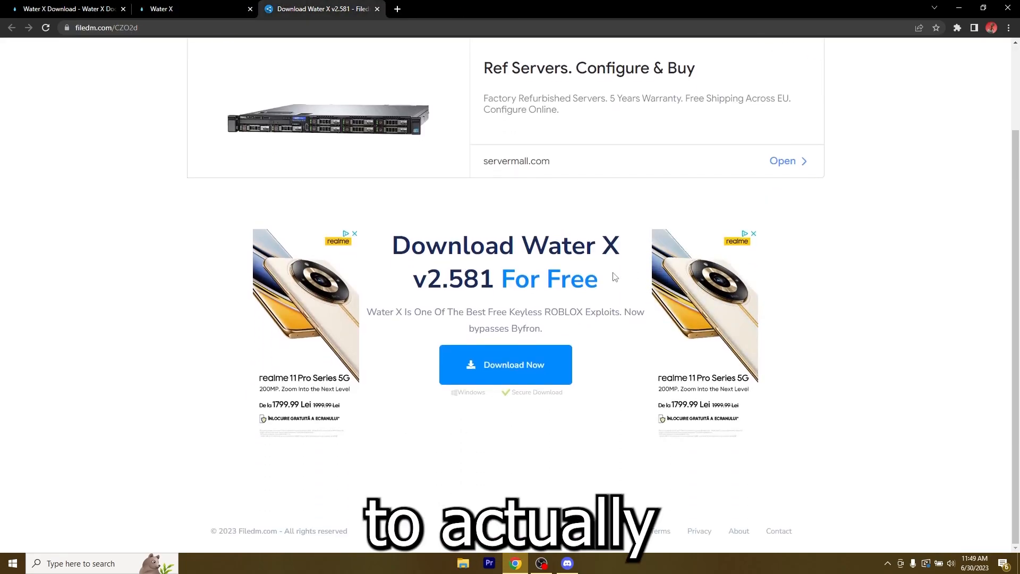
Return to the waterx.download site tab
click(162, 9)
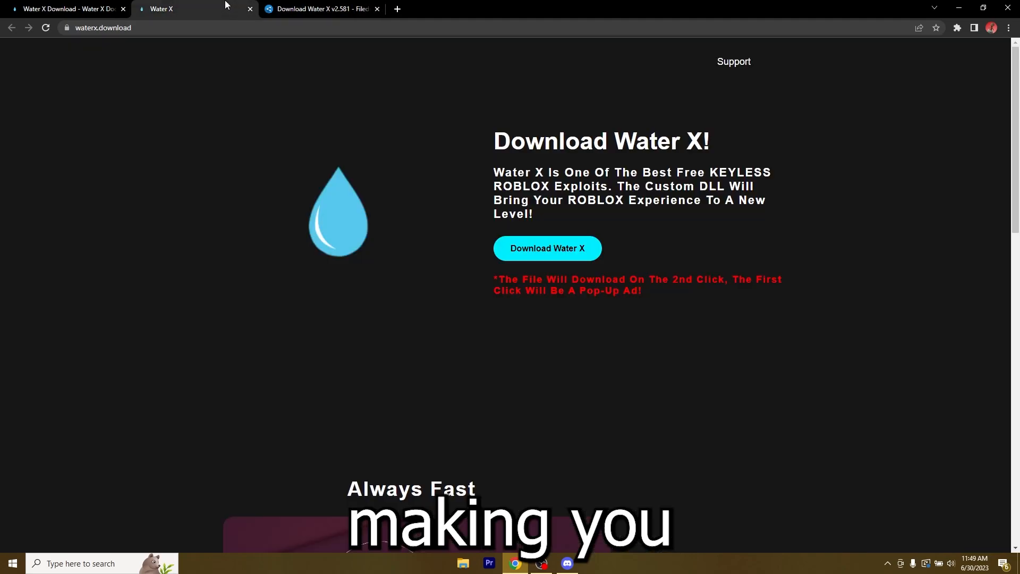
mouse_move(558, 386)
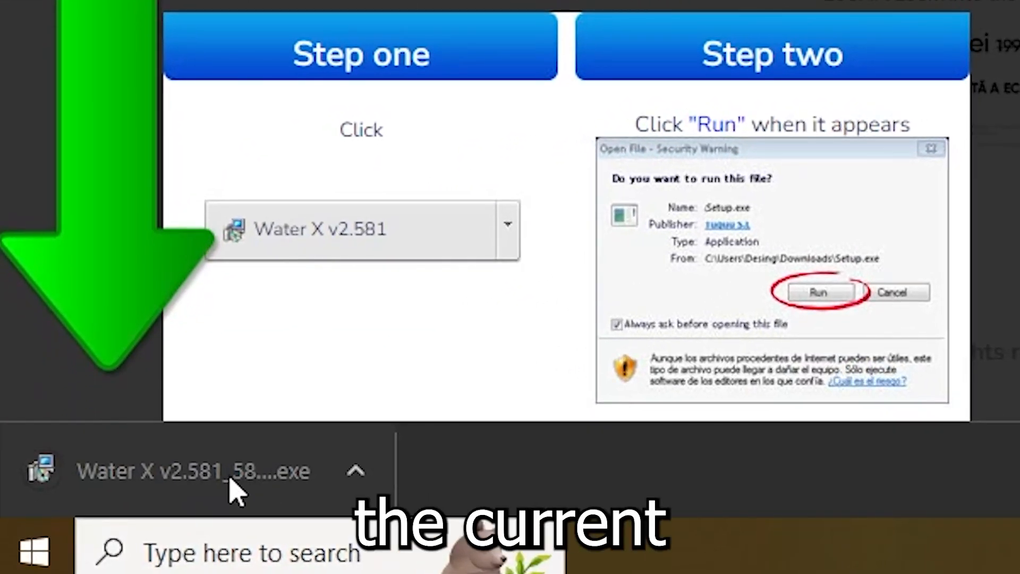
mouse_move(198, 498)
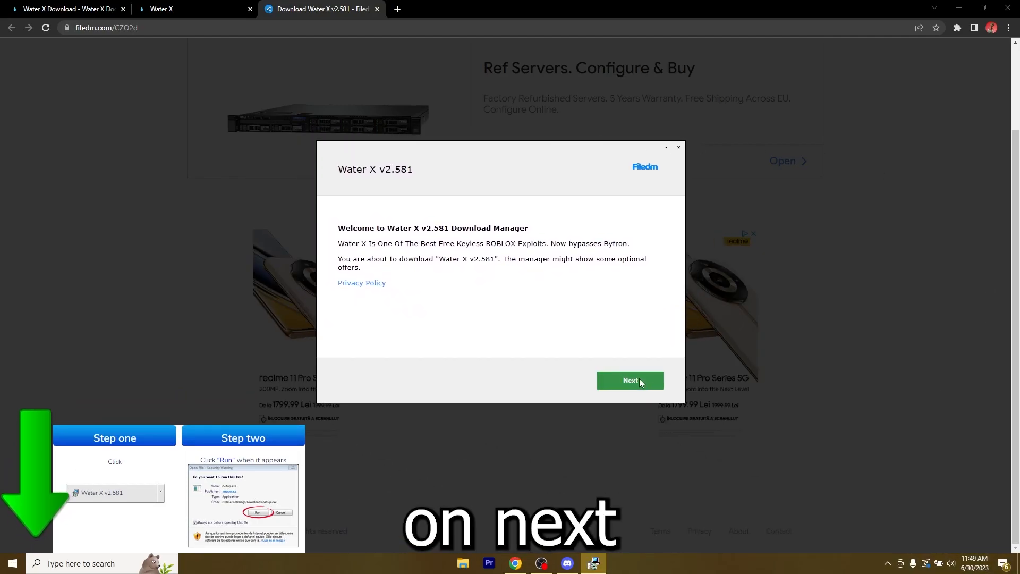
Skip the installer's welcome screen and the Opera offer
click(629, 380)
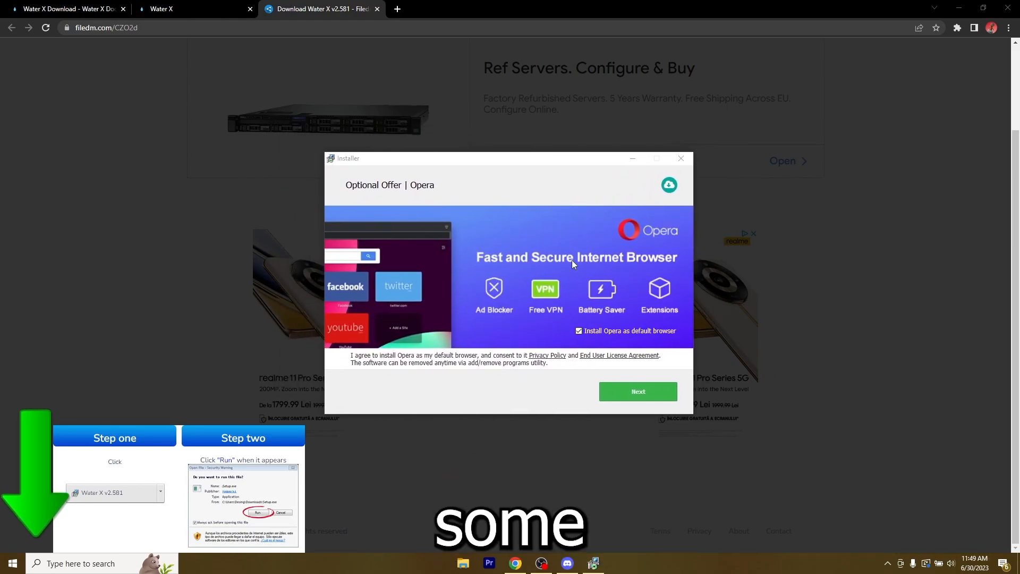
click(637, 391)
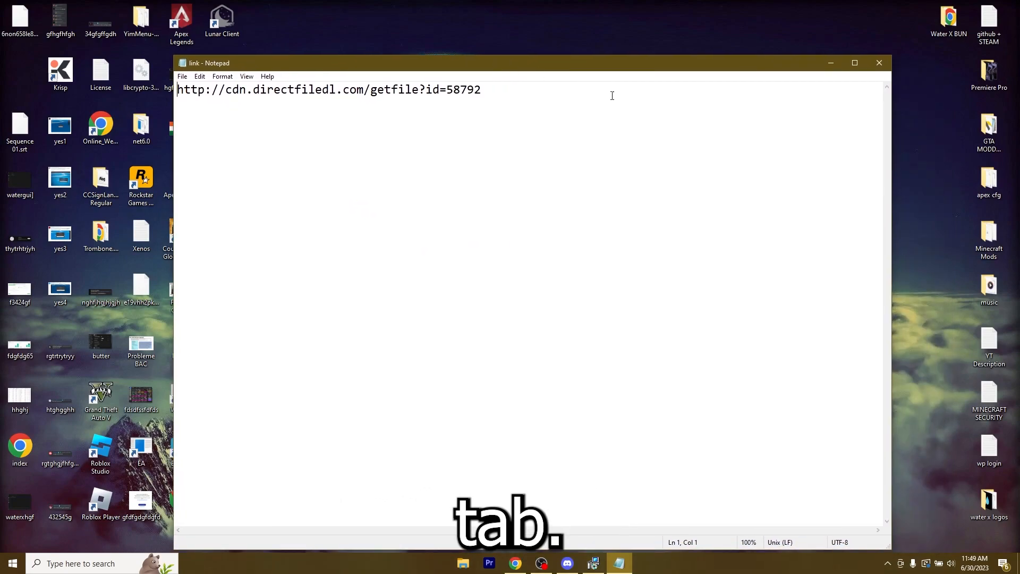
Select the download link in Notepad to open it in Chrome
key(ctrl+a)
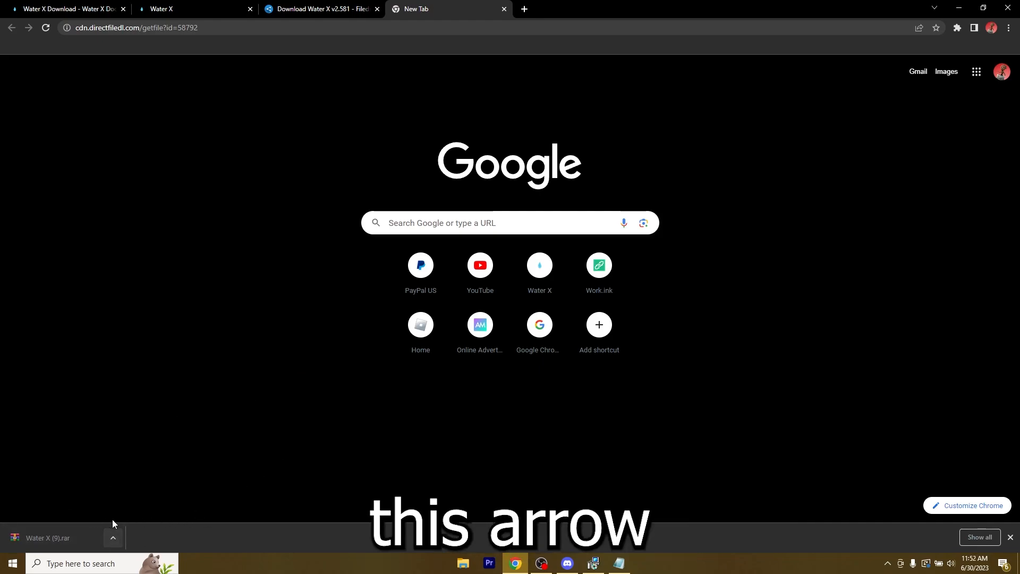
View Water X (9).rar in Downloads, close that tab, and minimize Chrome
click(112, 537)
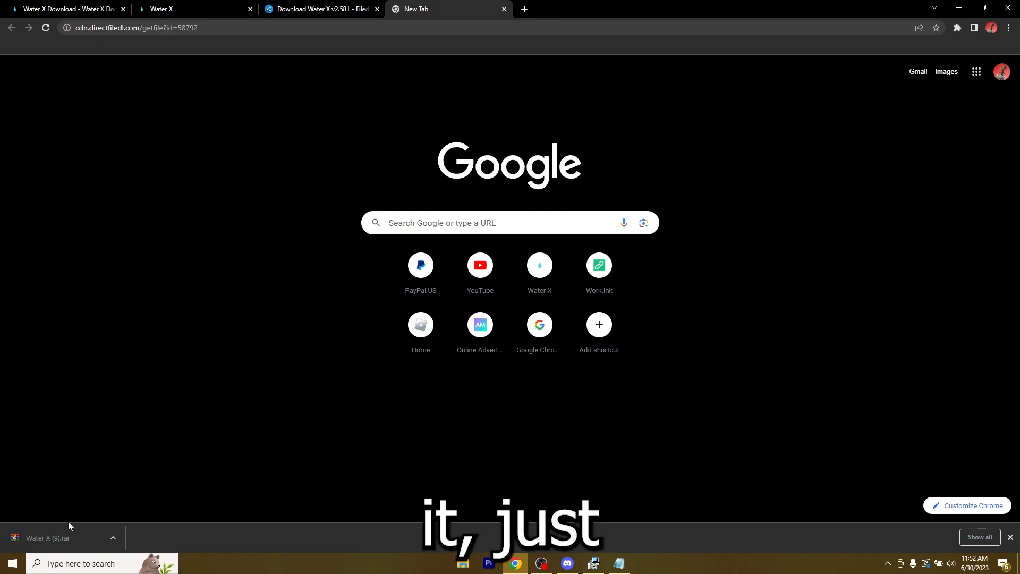
key(ctrl+j)
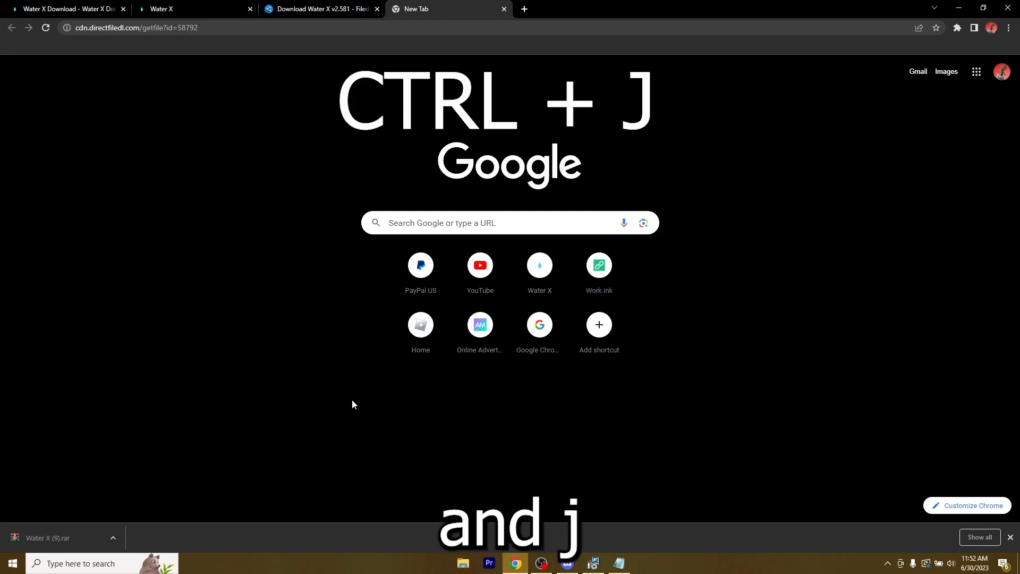
key(ctrl+j)
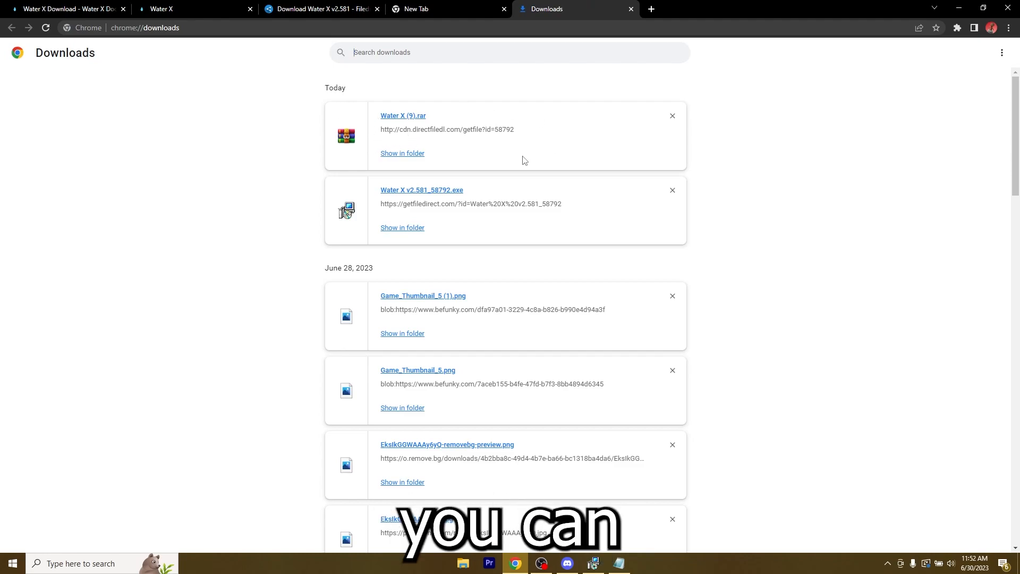
mouse_move(581, 166)
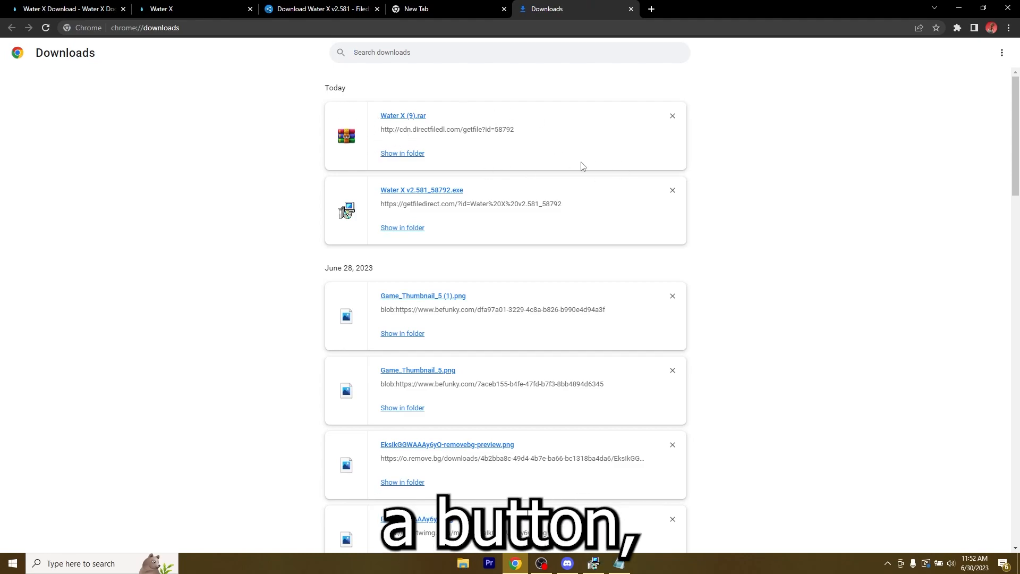
click(628, 8)
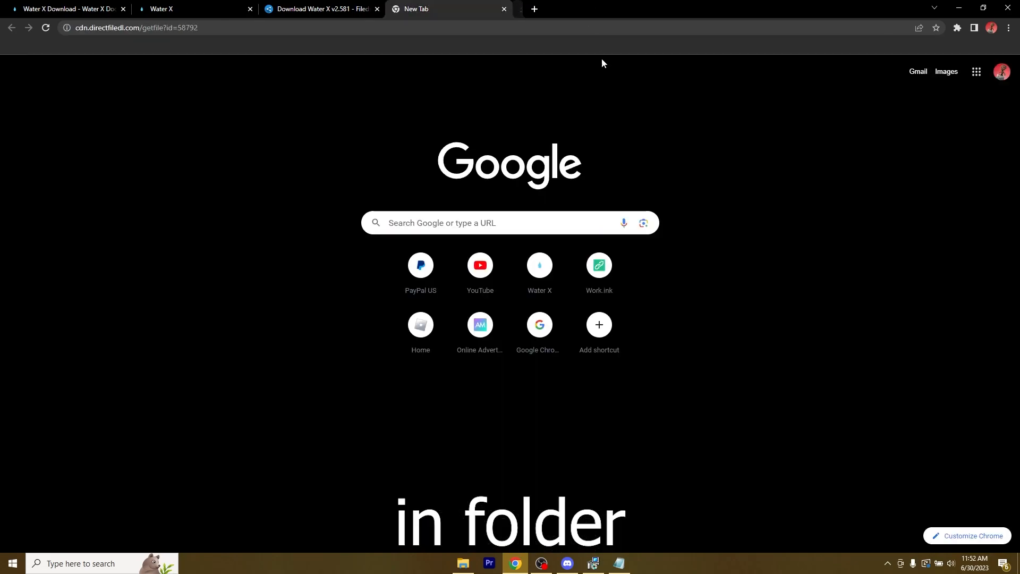
click(463, 567)
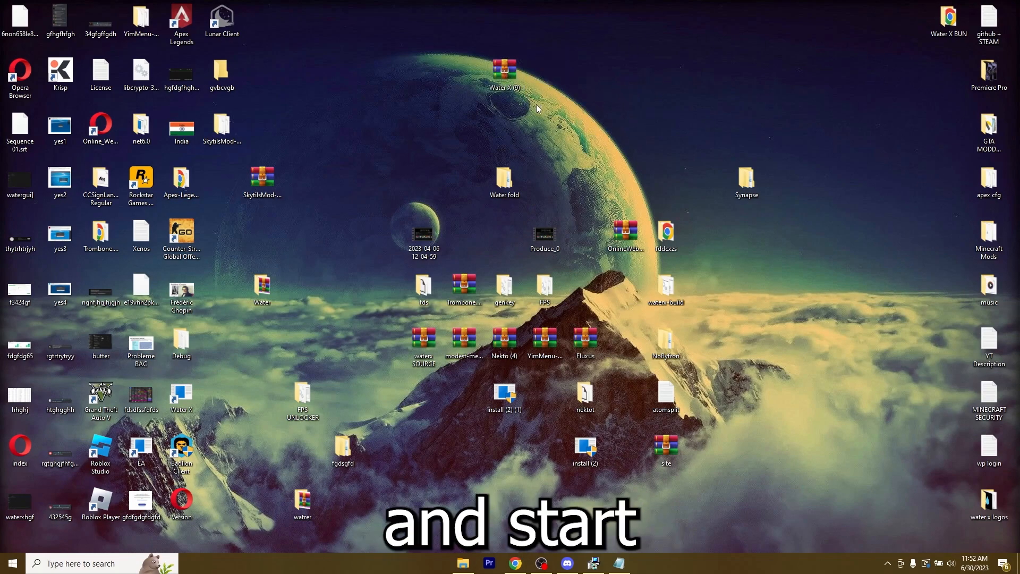
mouse_move(536, 138)
text(Water)
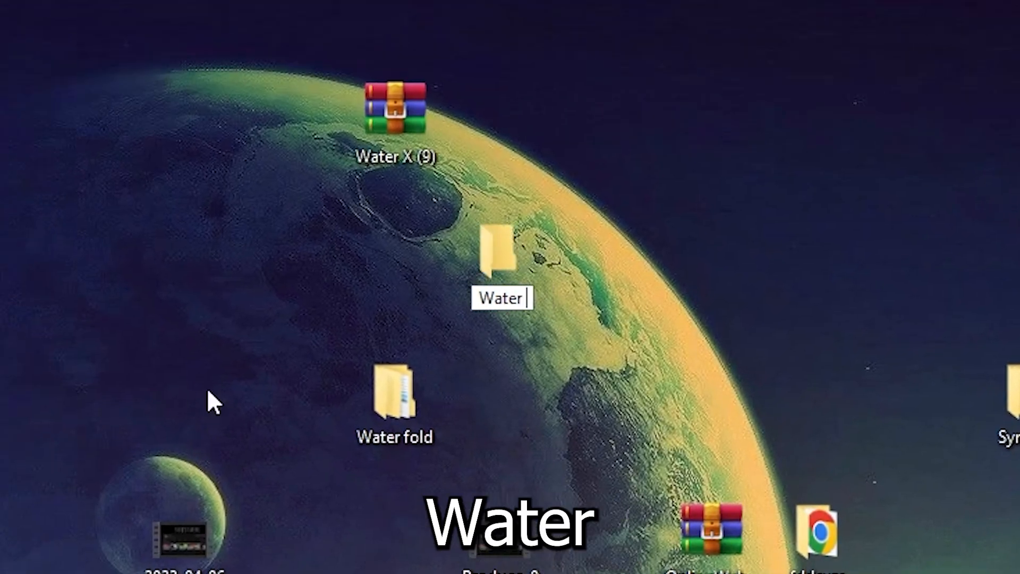
Name the new desktop folder 'Water X F' and open it
text(X F)
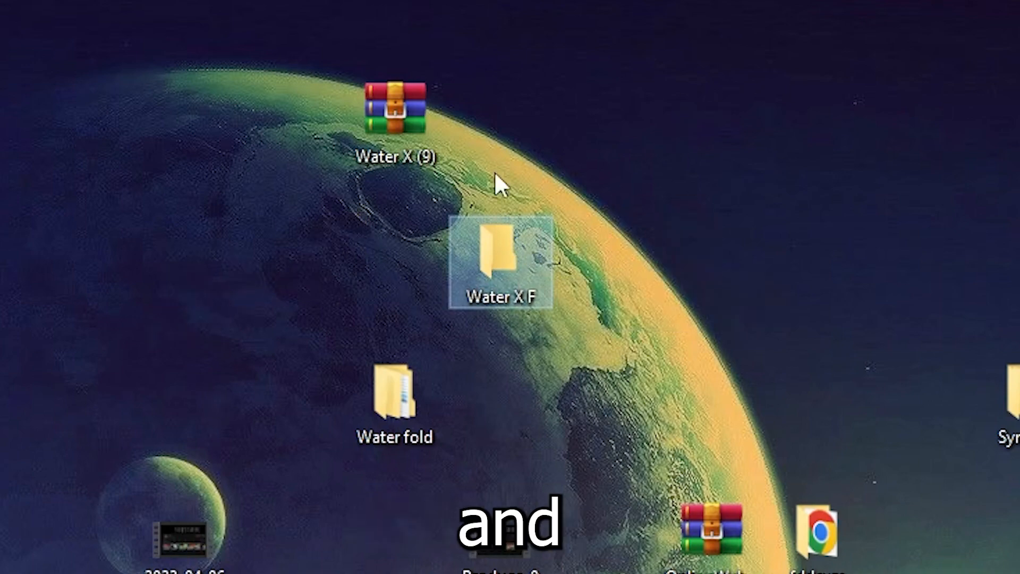
double_click(504, 250)
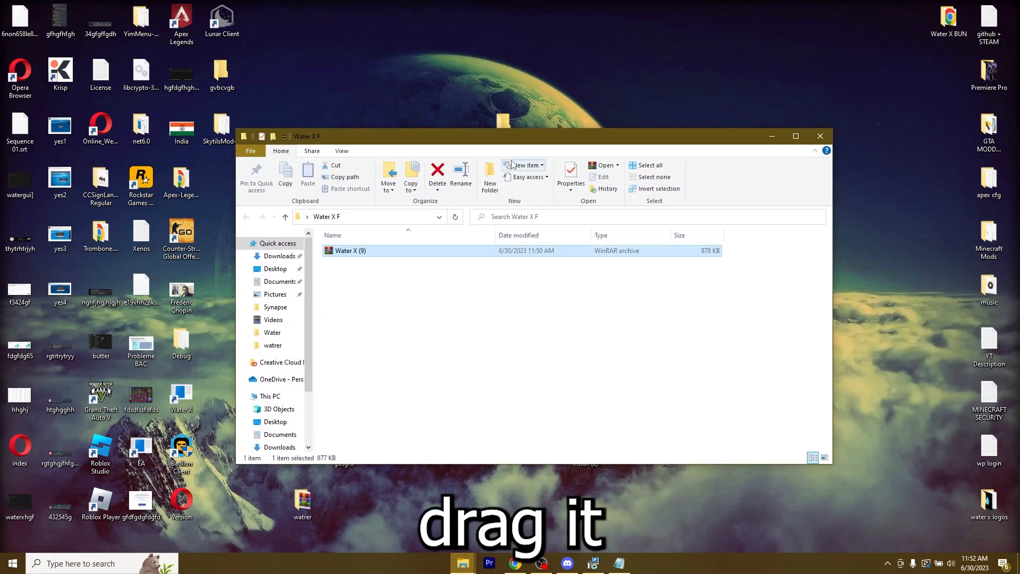
Show the Water X (9) archive's extract options, then enter 'winrar' in a new Chrome tab
right_click(348, 250)
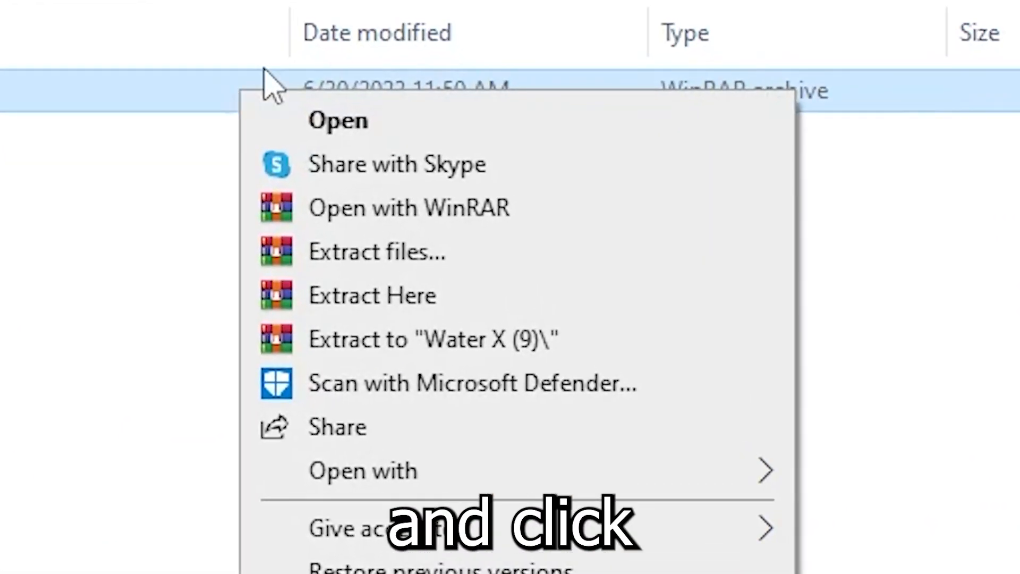
mouse_move(351, 295)
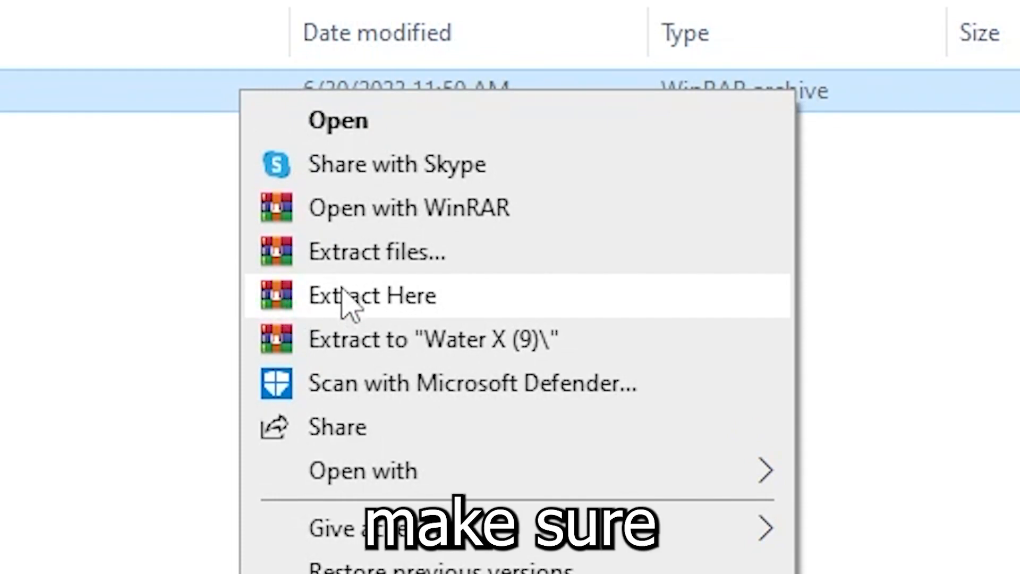
mouse_move(354, 306)
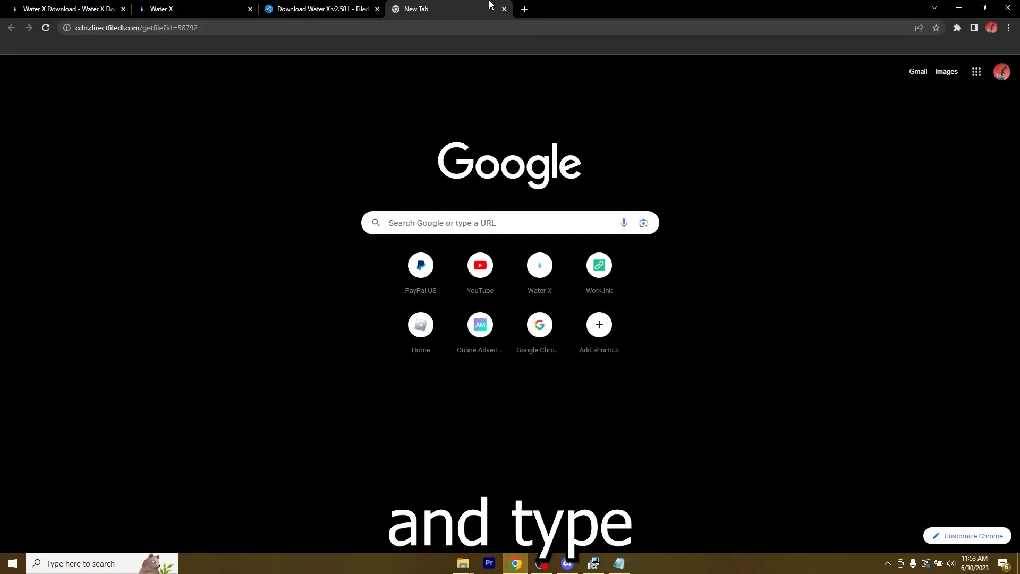
text(winrar)
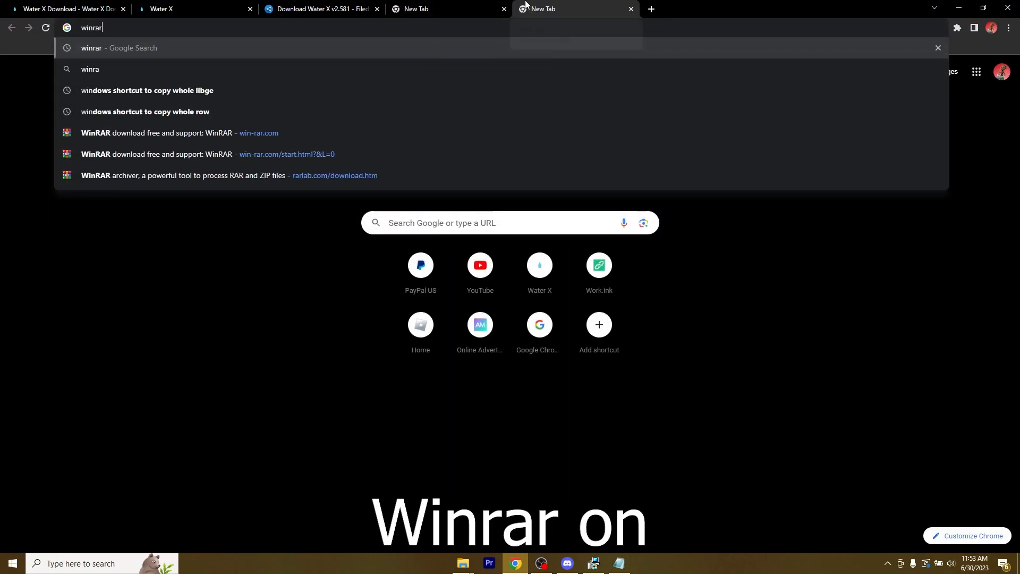
Search Google for WinRAR, close the results, and return to the Water X F folder
key(Return)
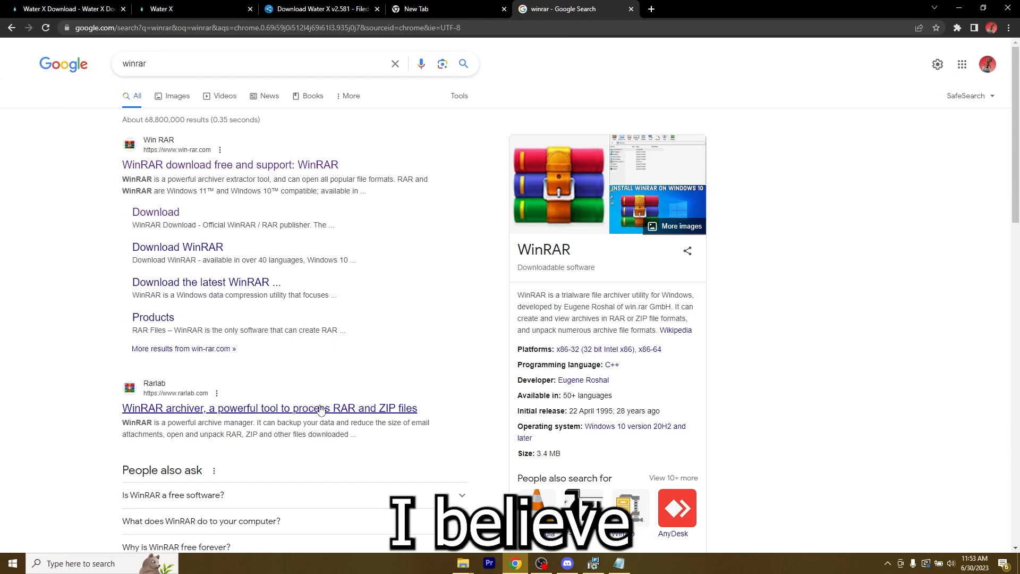
click(230, 165)
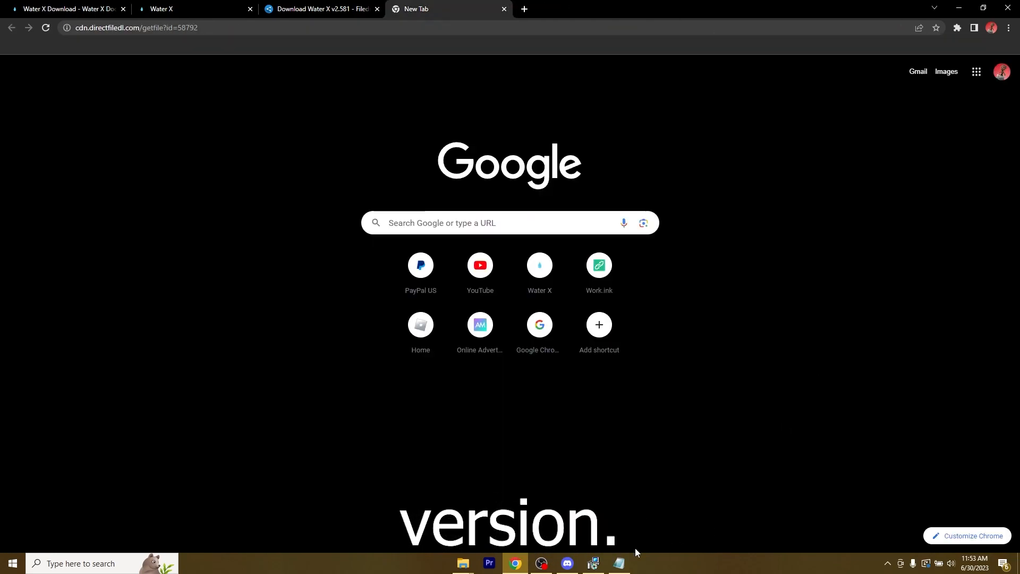
click(463, 563)
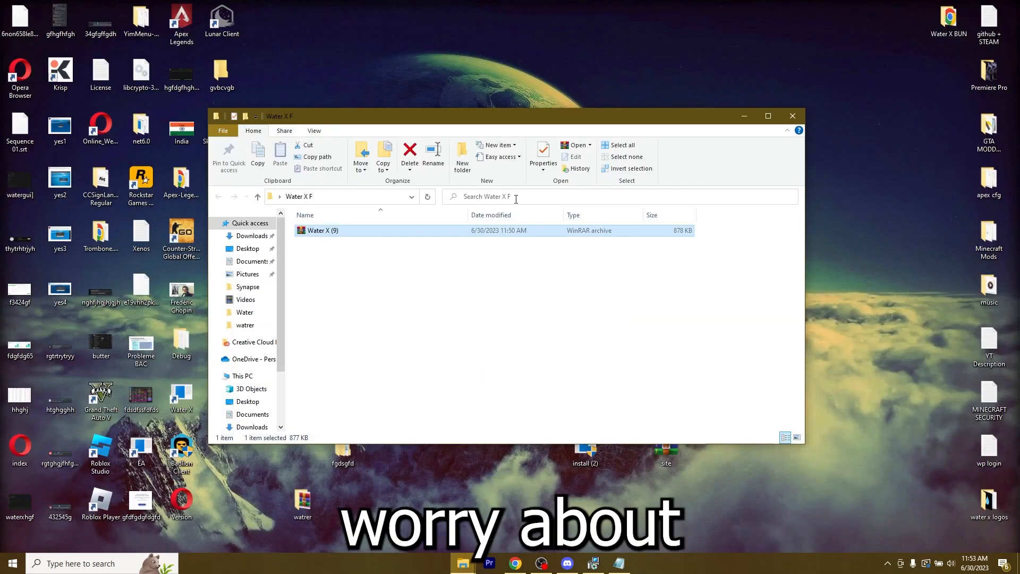
Extract Water X (9) here and select the waterx application in the new folder
right_click(320, 230)
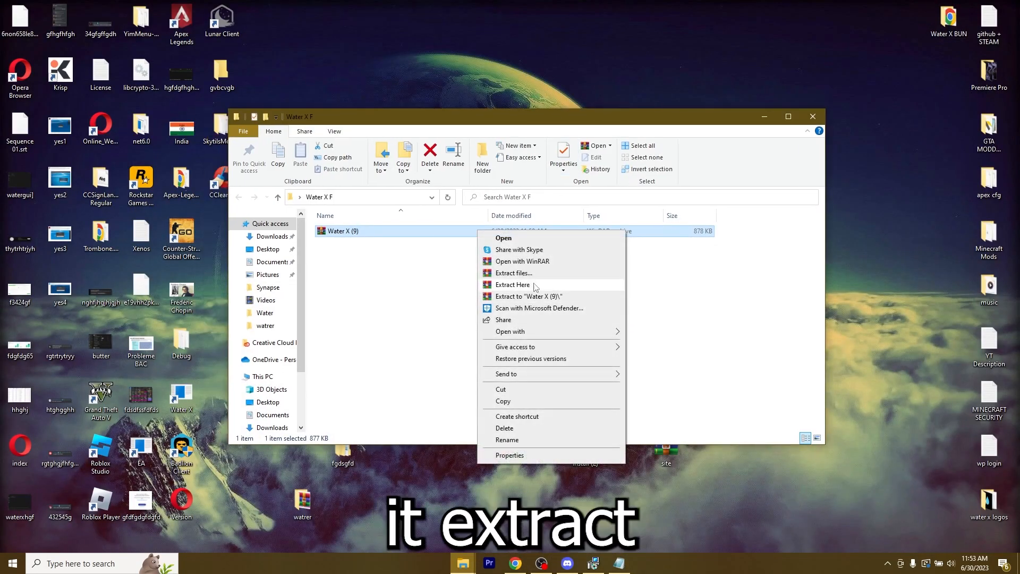
click(513, 284)
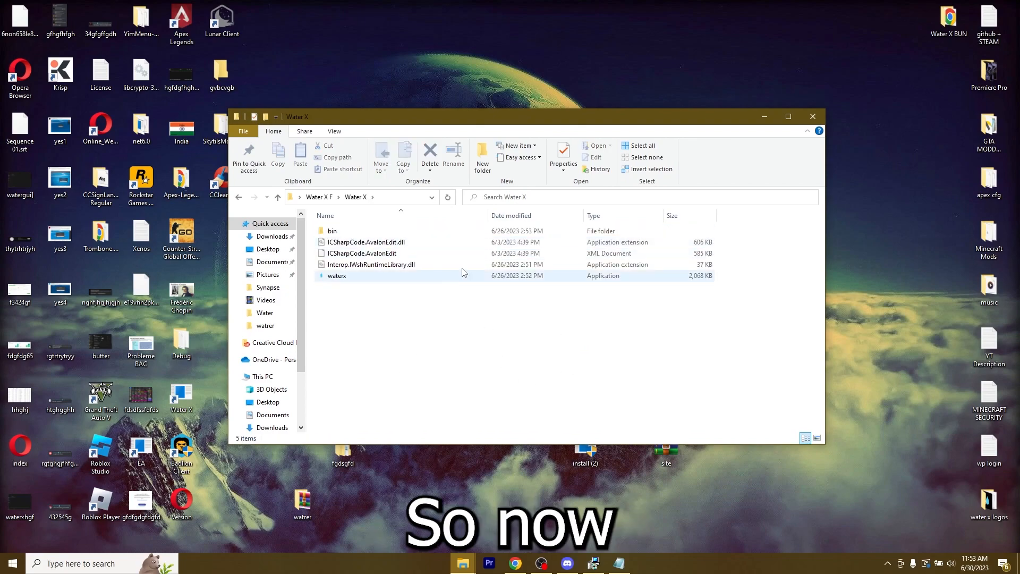
click(336, 275)
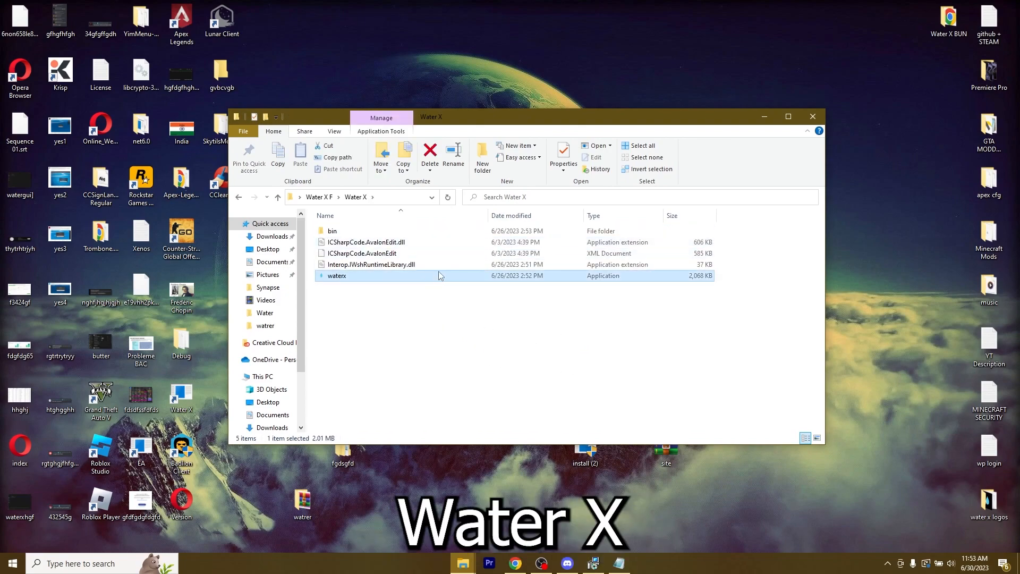
Launch waterx.exe, type 'hgf' in its editor, and return to the GitBook download guide
double_click(336, 275)
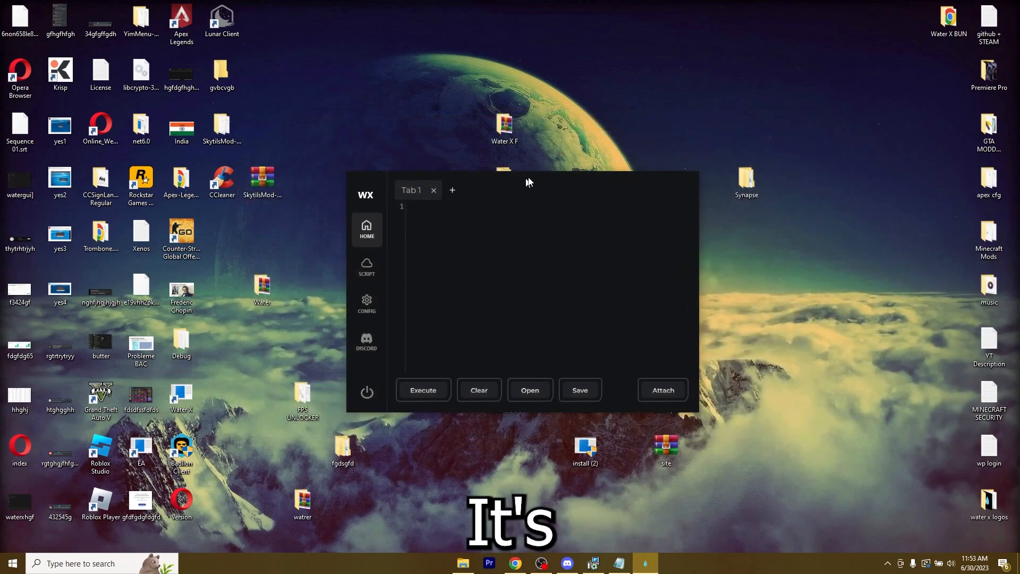
text(hgf)
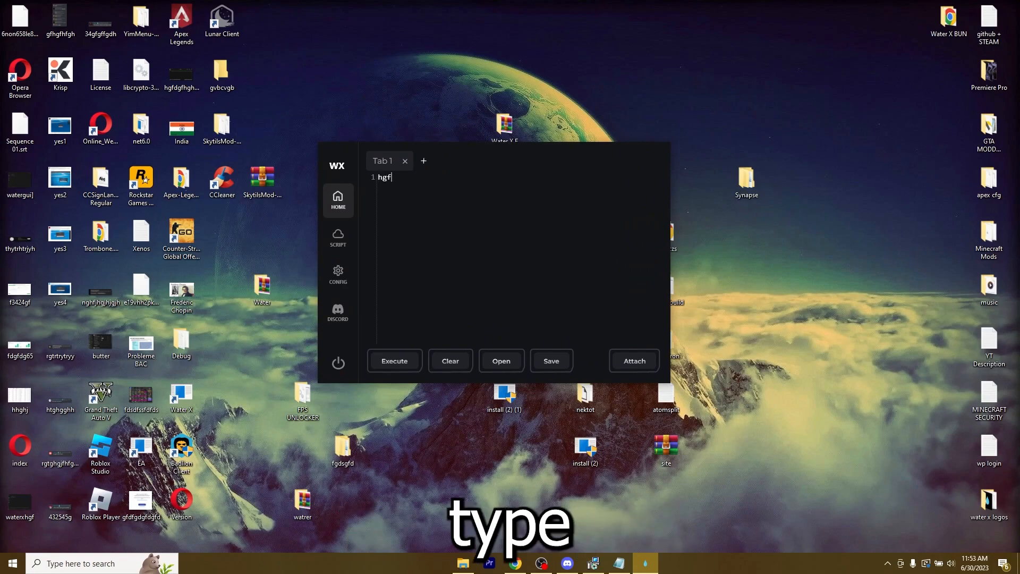
click(449, 360)
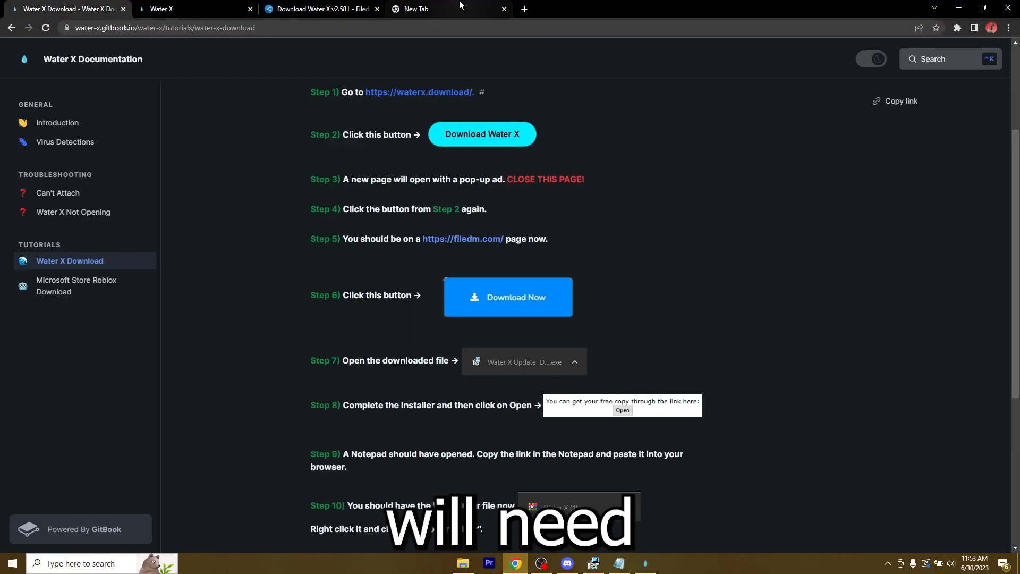
Open the Microsoft Store Roblox Download page in the GitBook sidebar
click(82, 286)
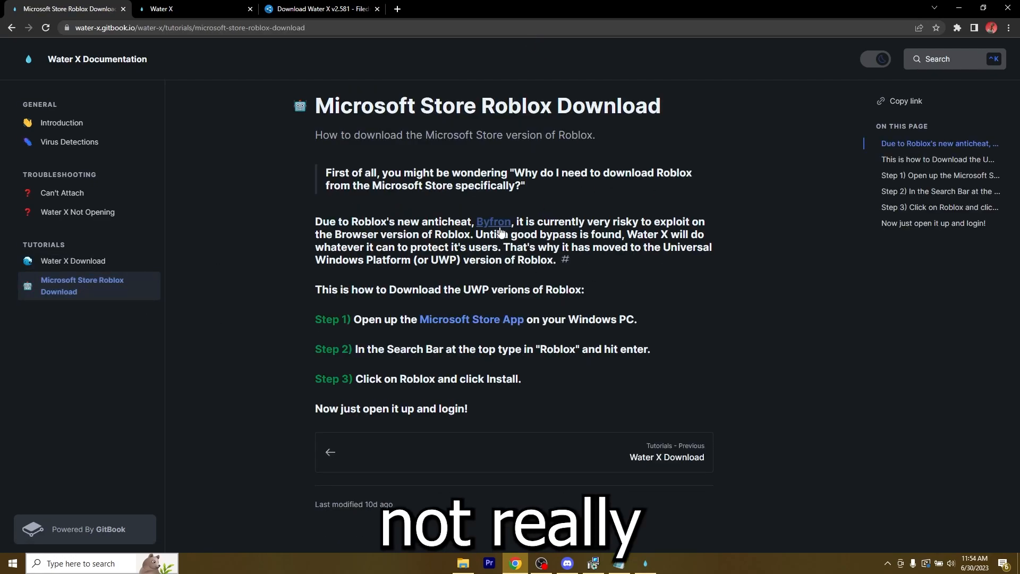
mouse_move(637, 223)
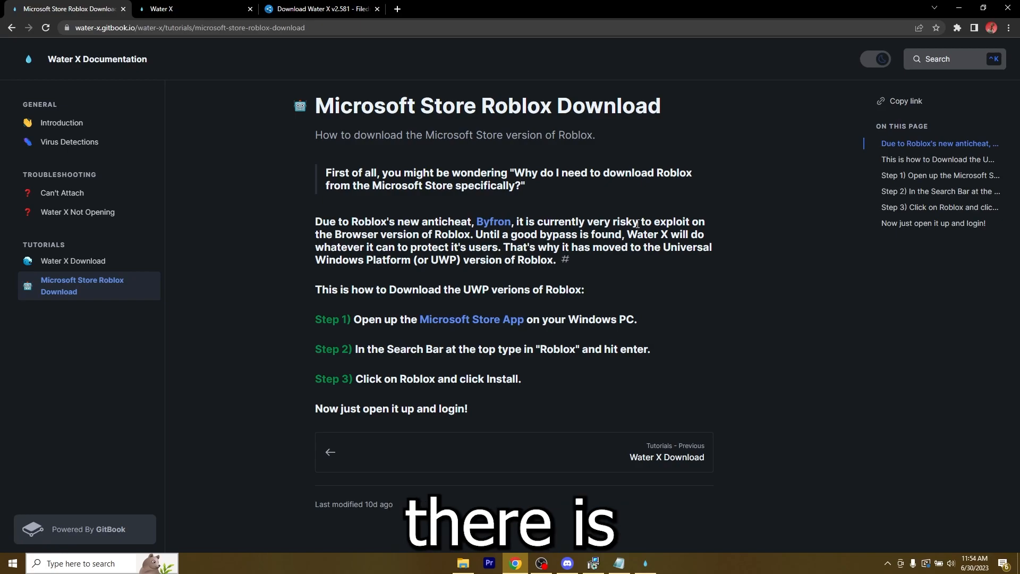
mouse_move(724, 229)
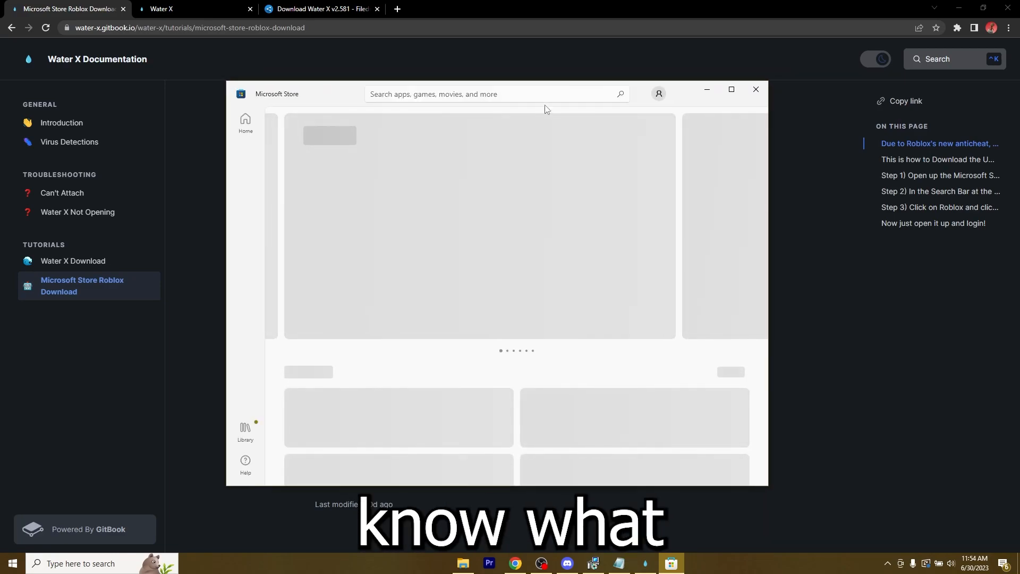
Search the Microsoft Store for 'roblox', open its listing, and press Play
text(roblox)
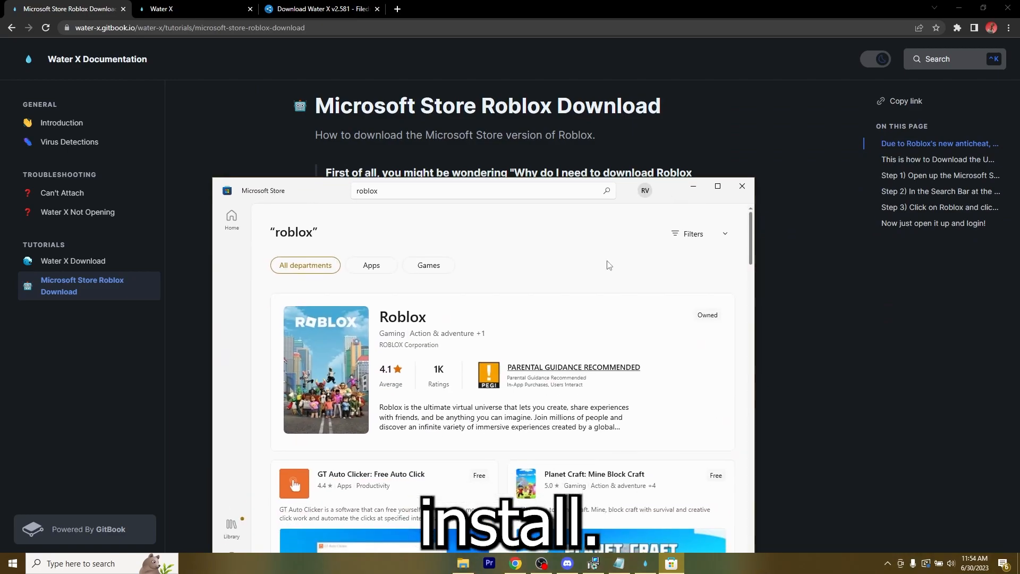
click(402, 316)
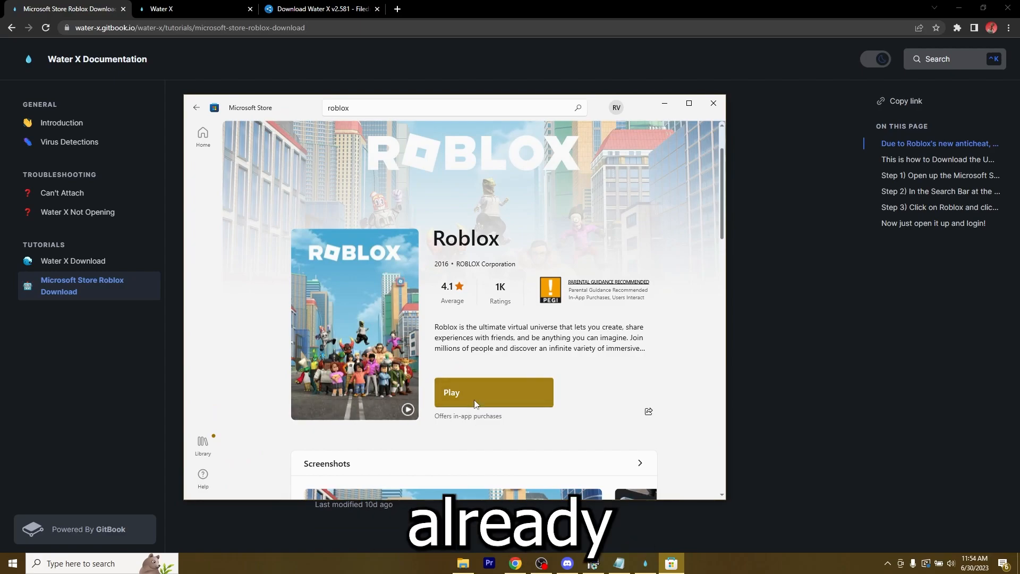
click(492, 392)
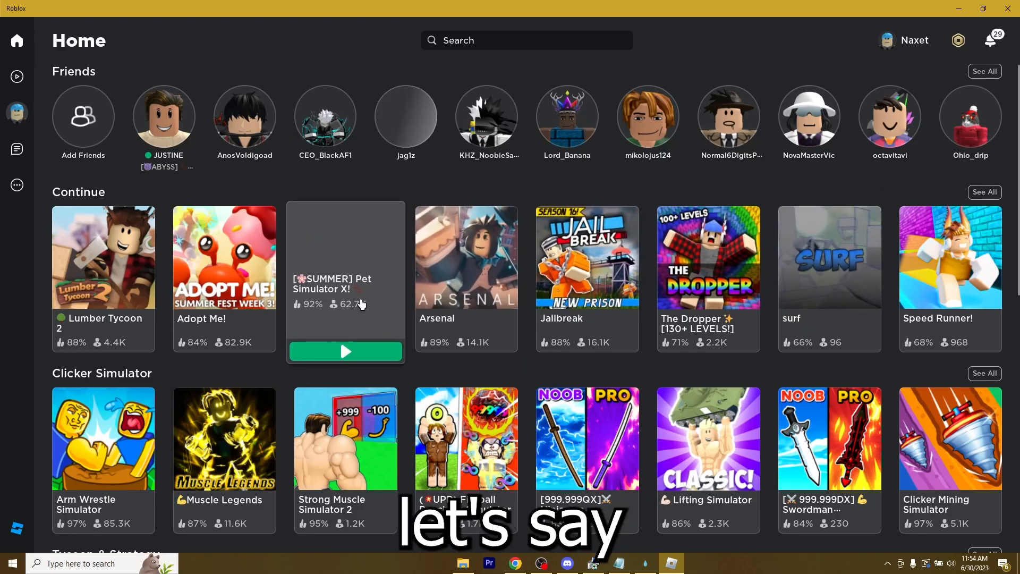
Join Pet Simulator X, attach Water X, execute Delta, and load Thunder Z Hack GUI
click(345, 351)
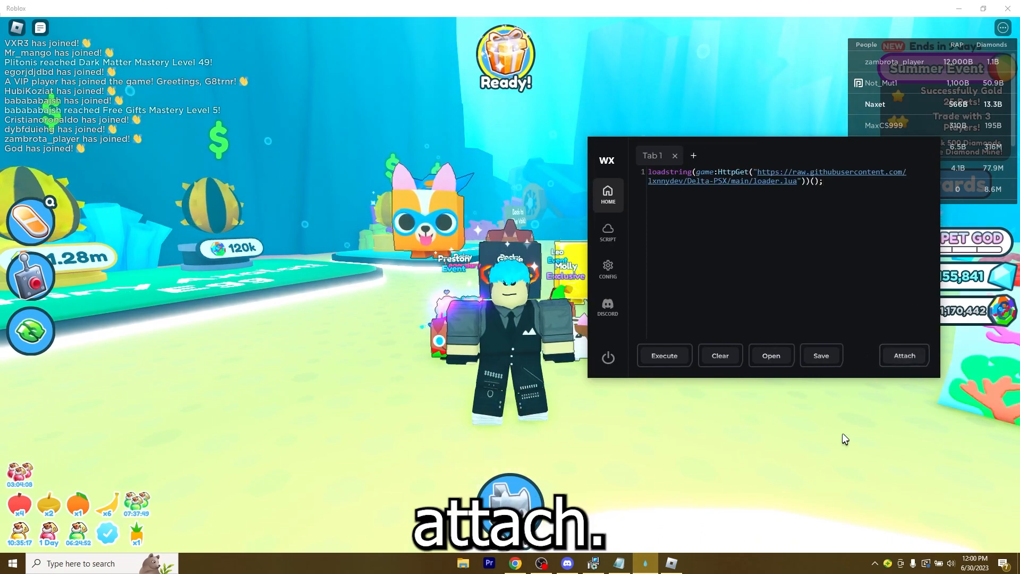
click(903, 355)
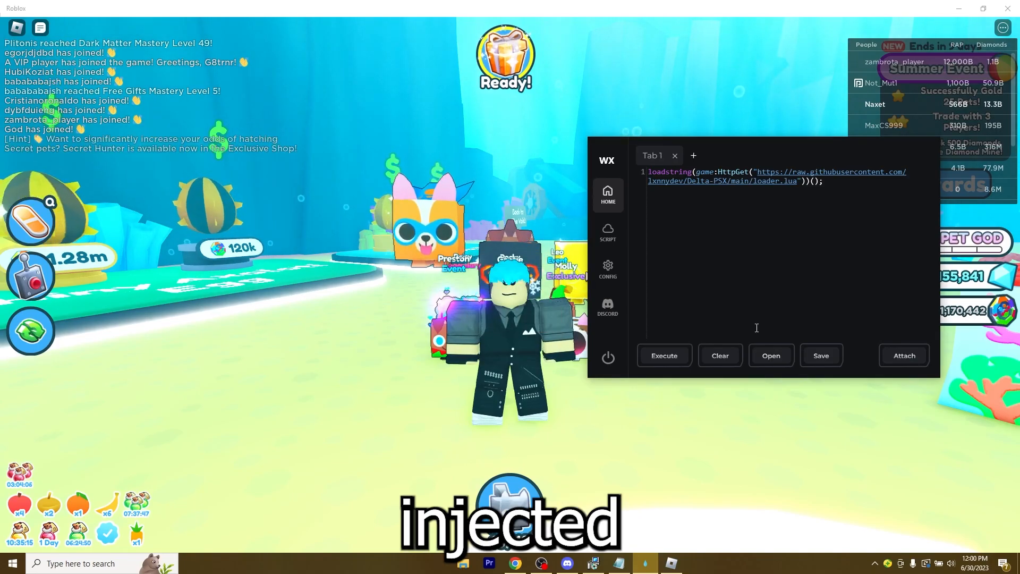
click(663, 356)
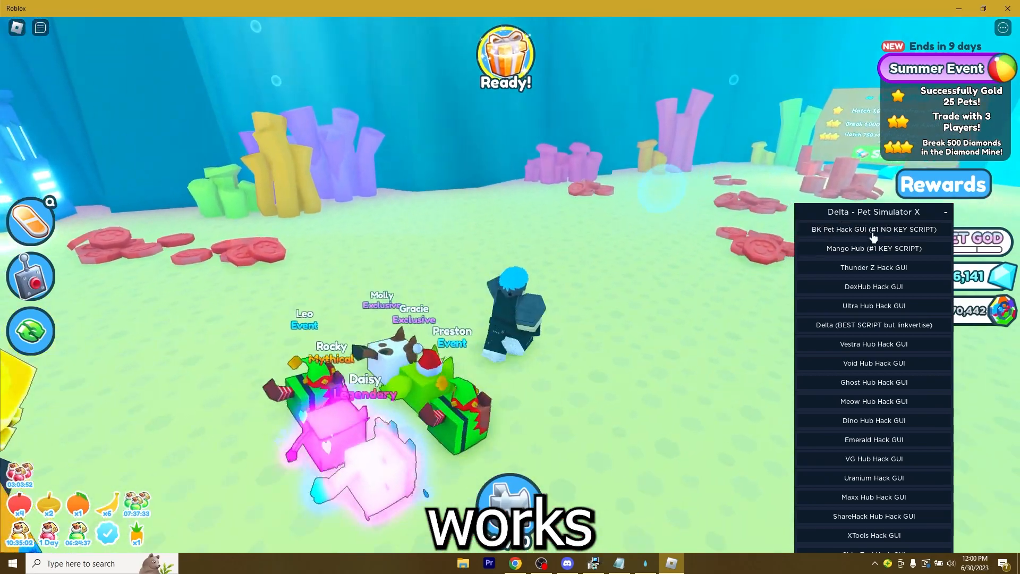
click(873, 267)
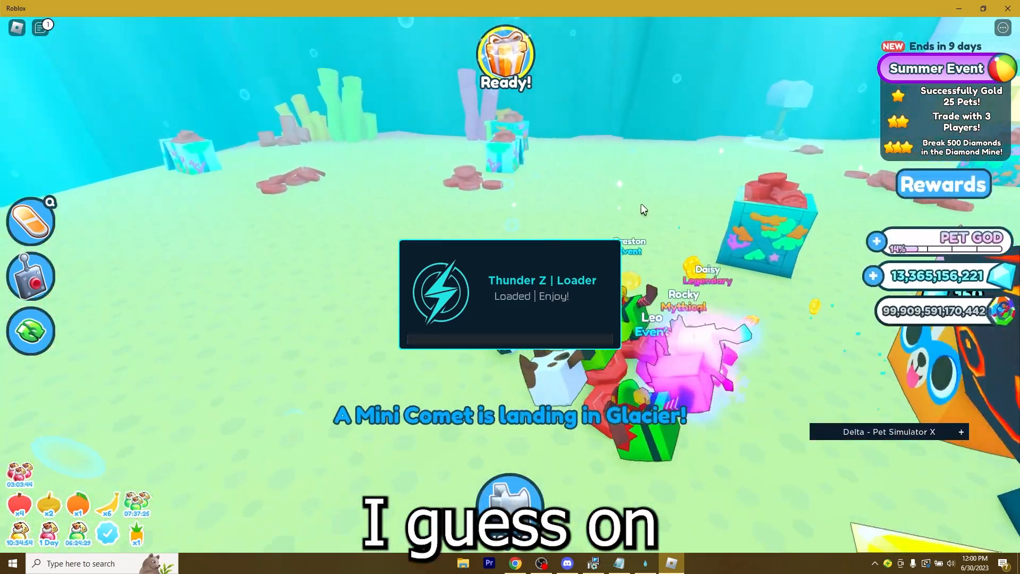
Open the Pet Simulator X pets inventory showing all 96 pets
click(359, 507)
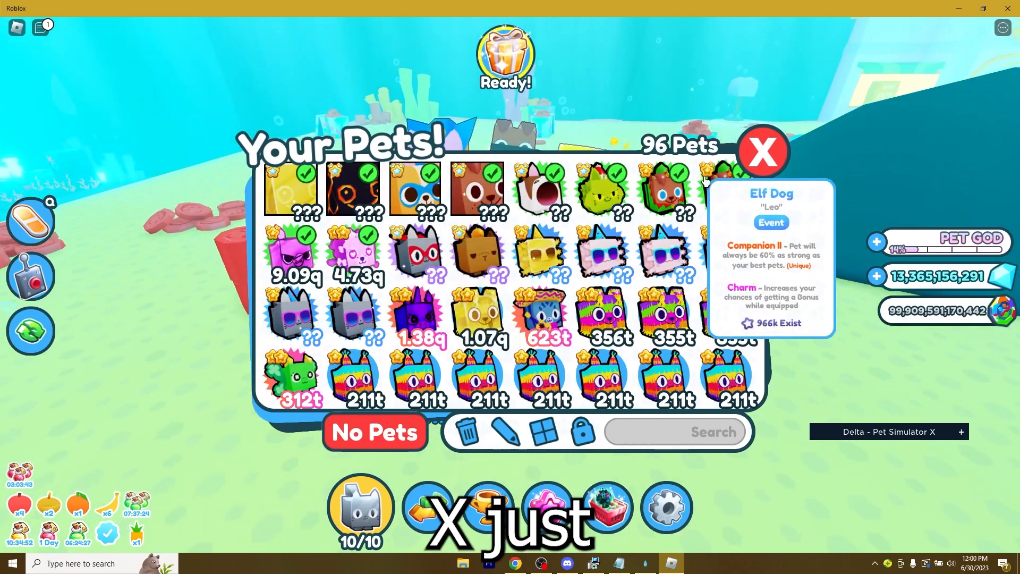
click(762, 152)
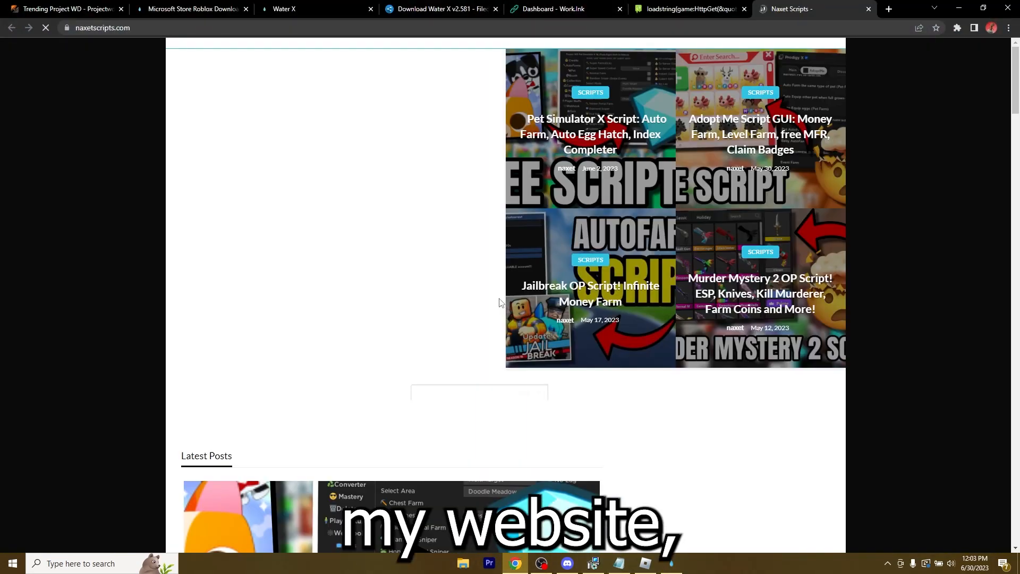
Scroll through naxetscripts.com Latest Posts, then switch back to the Roblox window
scroll(down, 3)
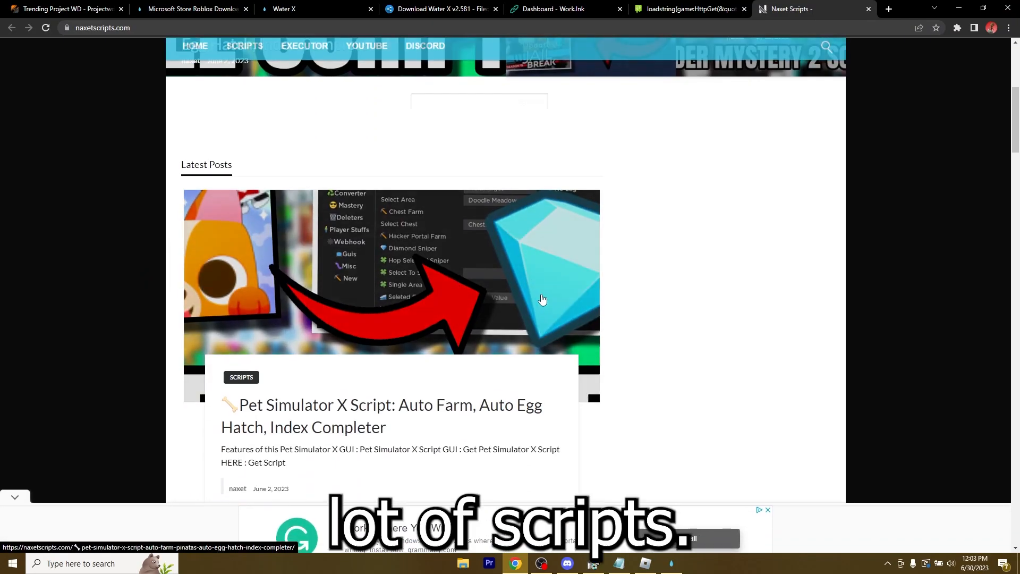
scroll(down, 3)
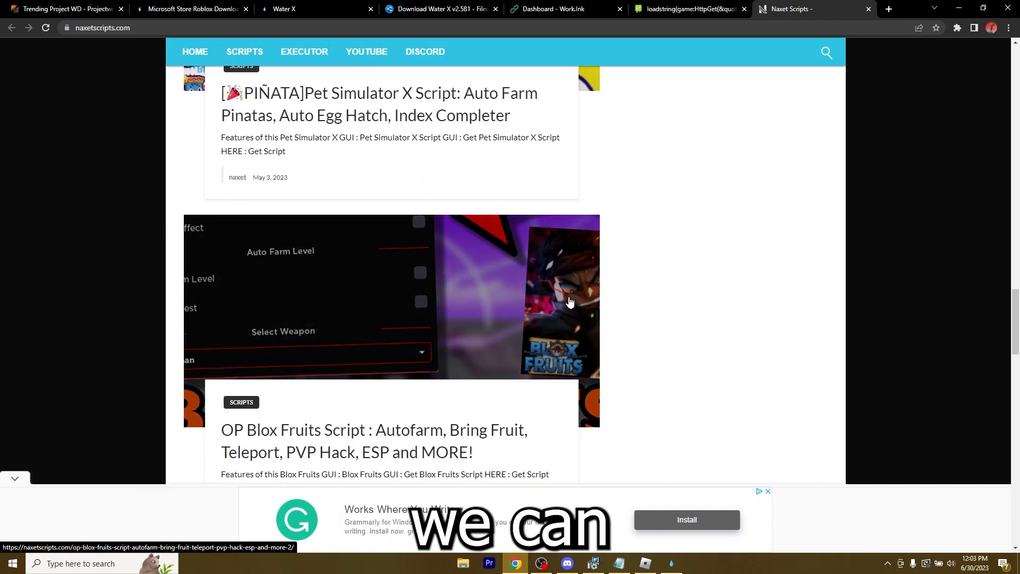
scroll(down, 3)
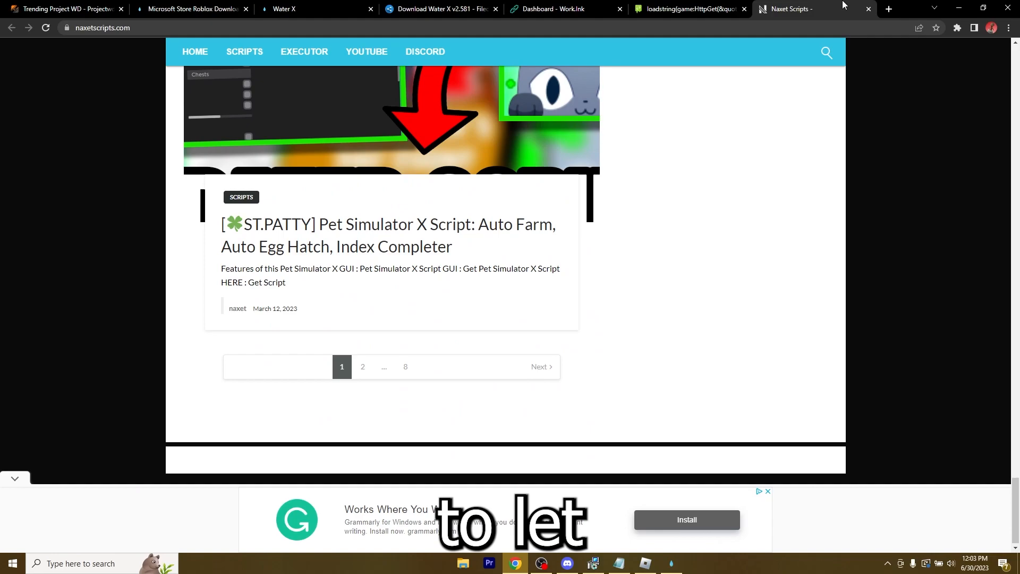
click(646, 563)
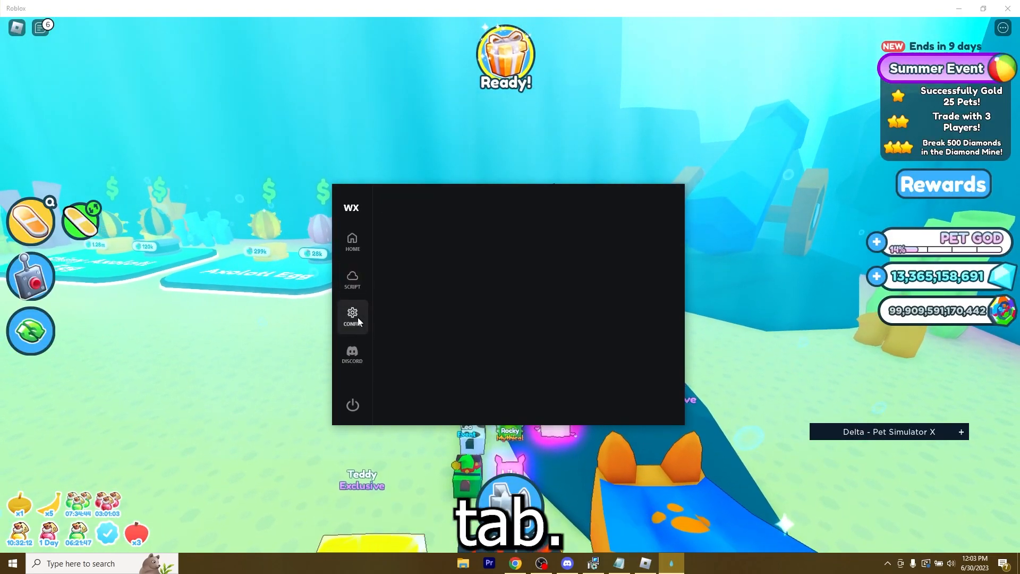
In Water X CONFIG, switch TopMost on and Line Numbers off
click(352, 317)
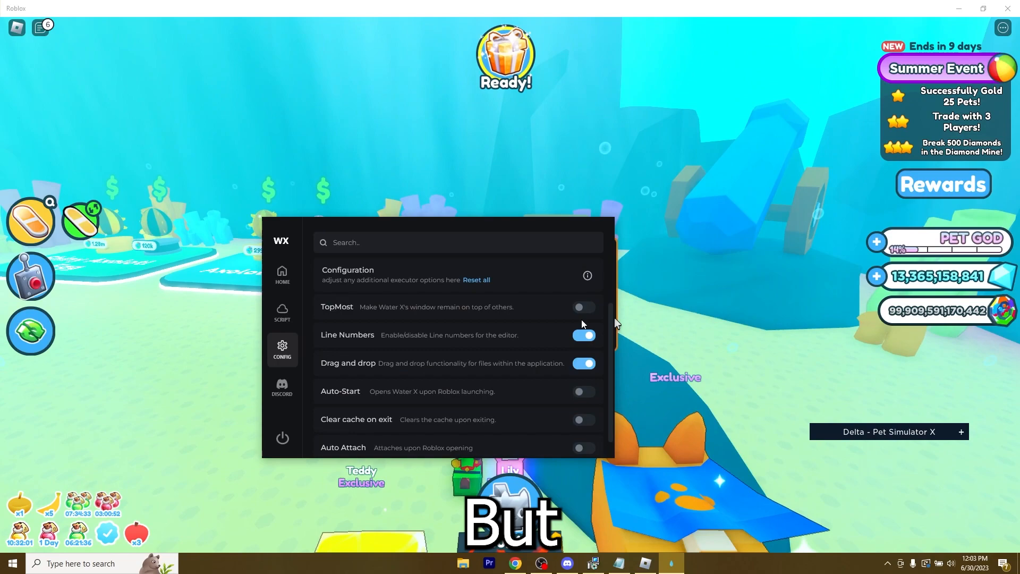
click(582, 306)
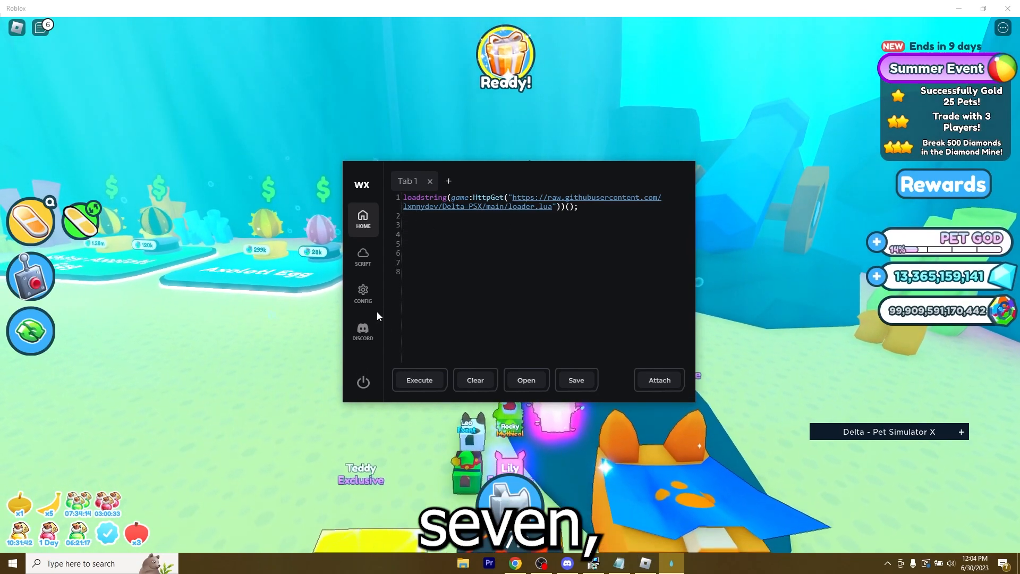
click(362, 292)
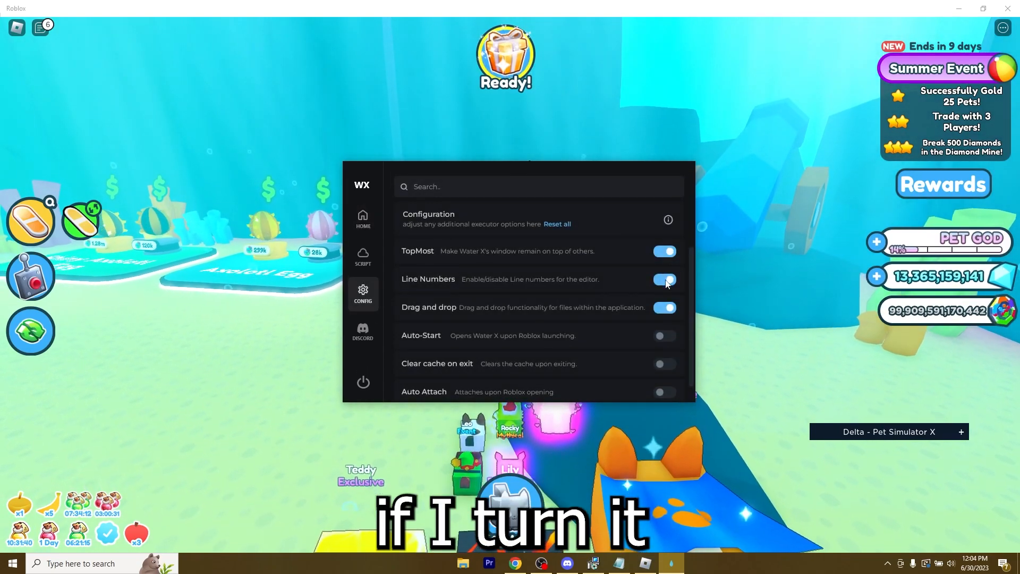
click(363, 220)
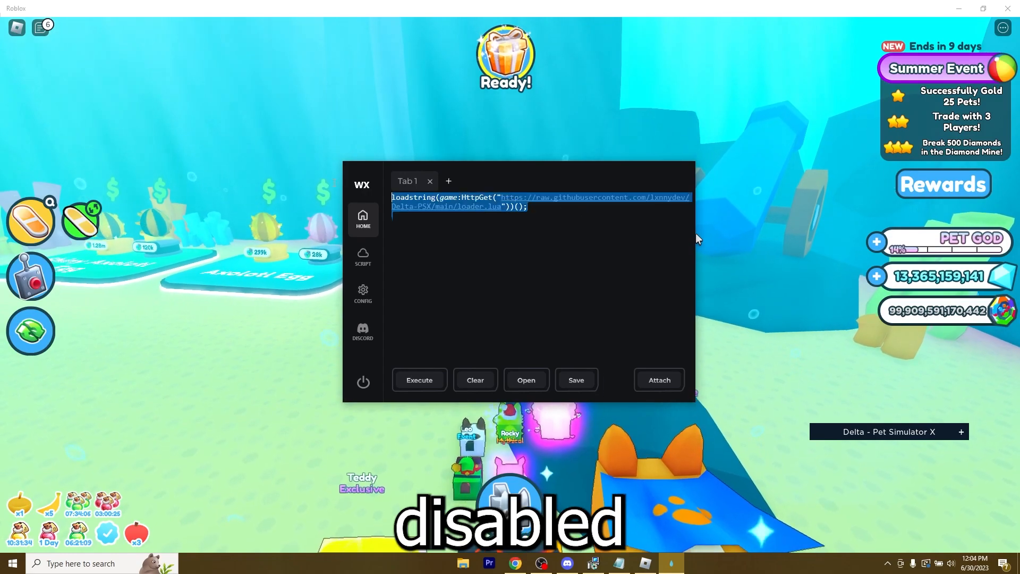
click(362, 293)
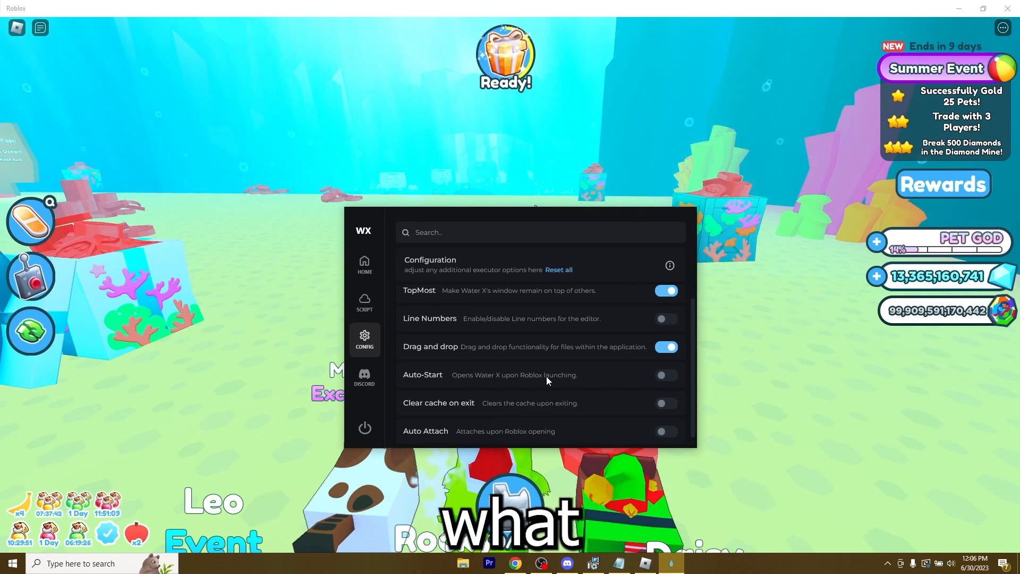
Turn on Auto-Start and Auto Attach in Water X's config, then bring up the close prompt
click(666, 375)
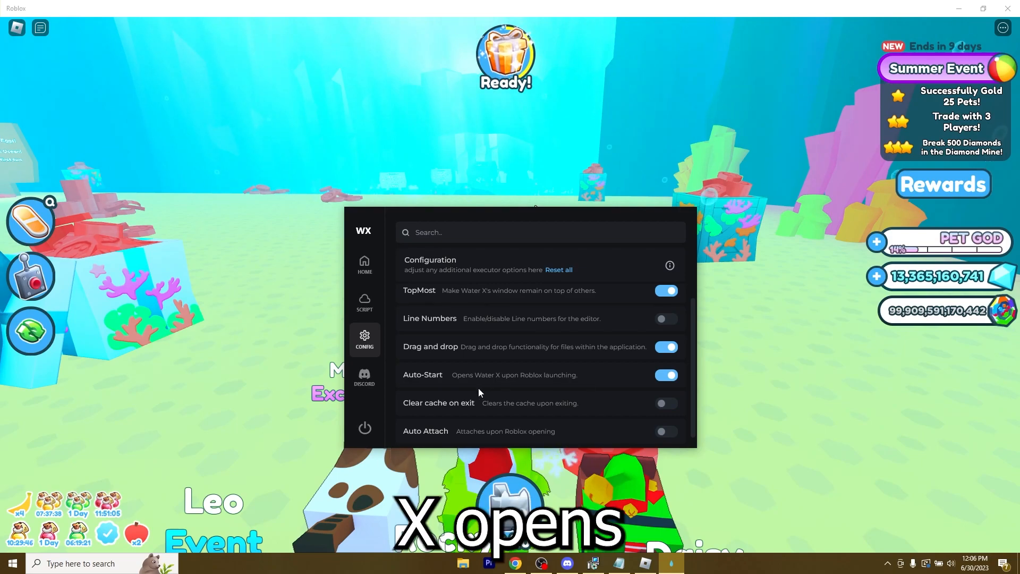
mouse_move(713, 392)
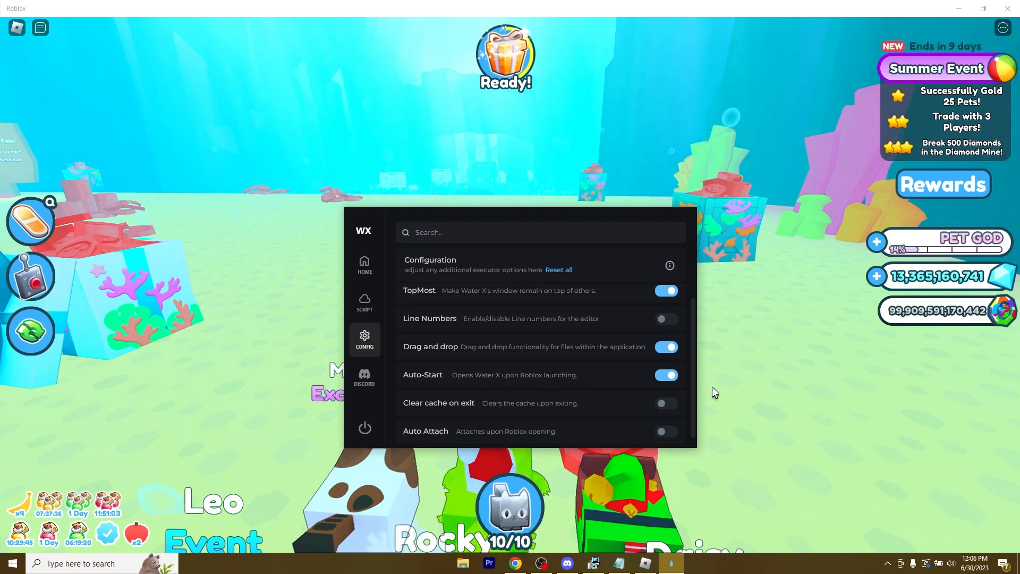
click(665, 431)
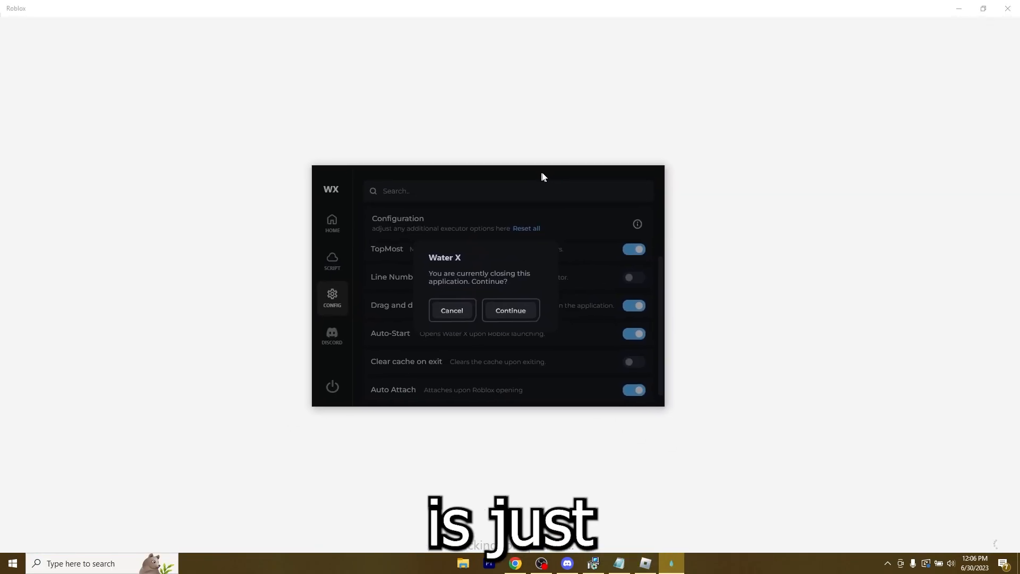
Confirm closing Water X, reopen it, reset all config to defaults, and close the Discord tab
click(509, 310)
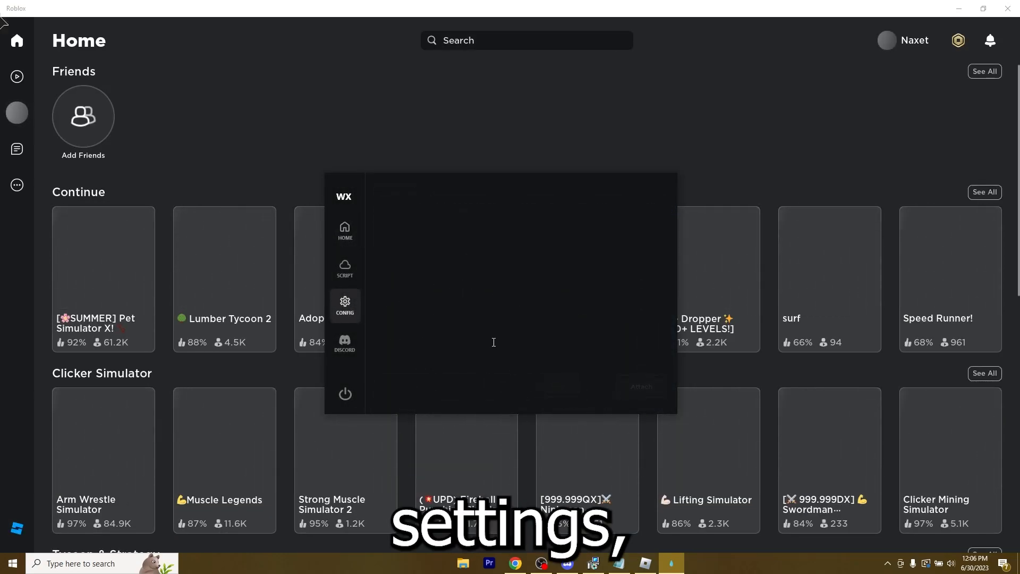
click(345, 305)
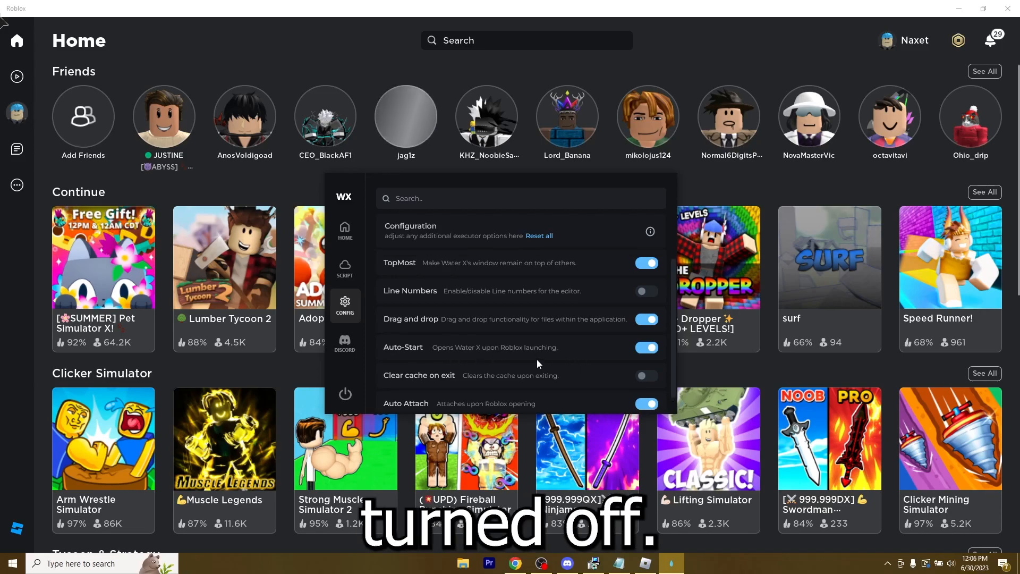
mouse_move(539, 235)
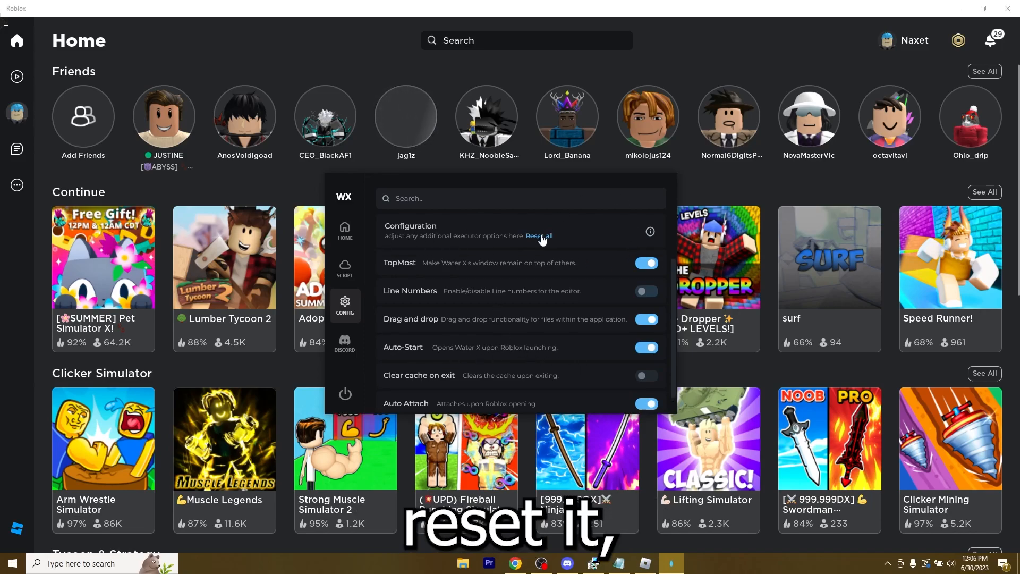
click(538, 235)
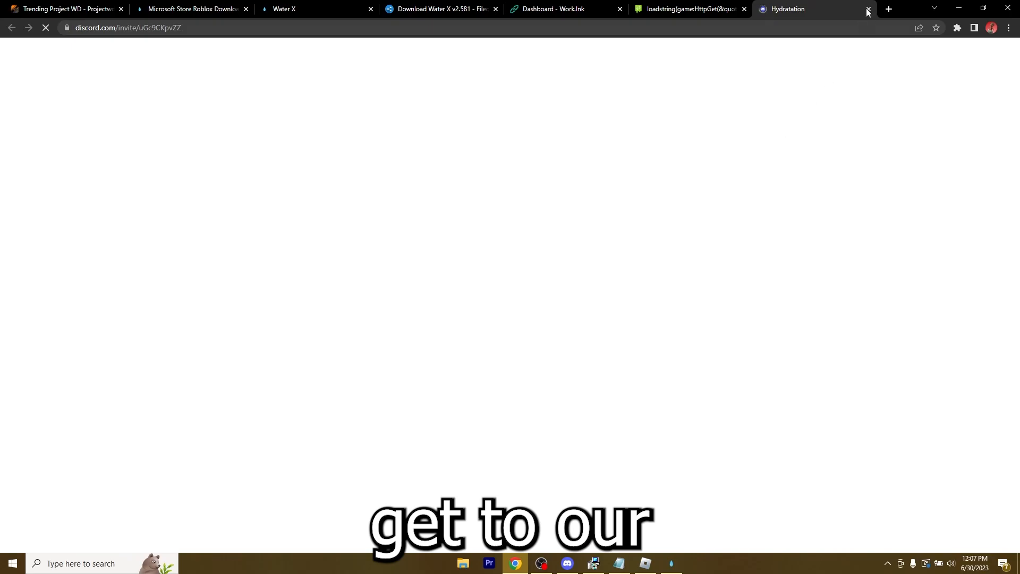
click(867, 12)
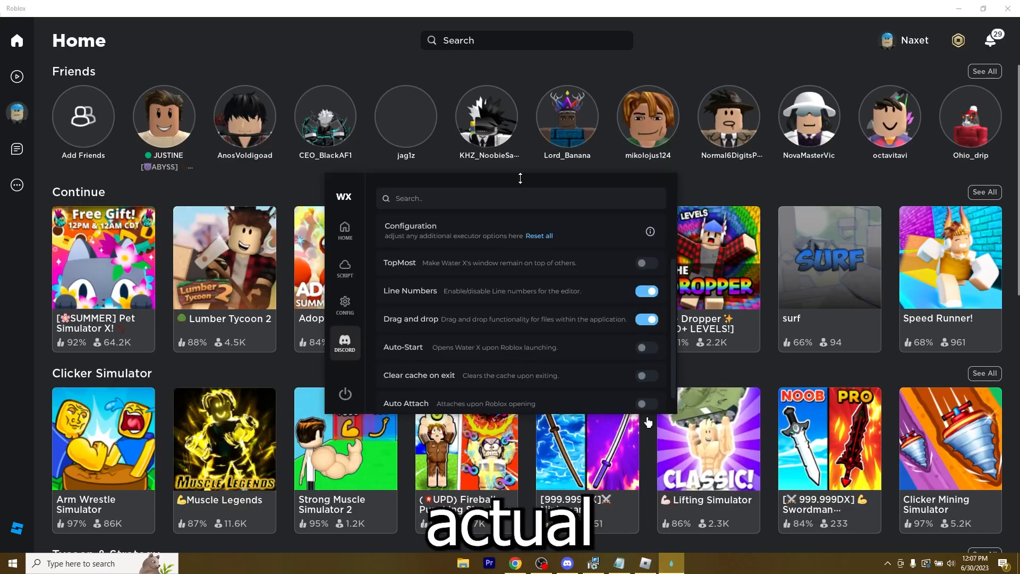